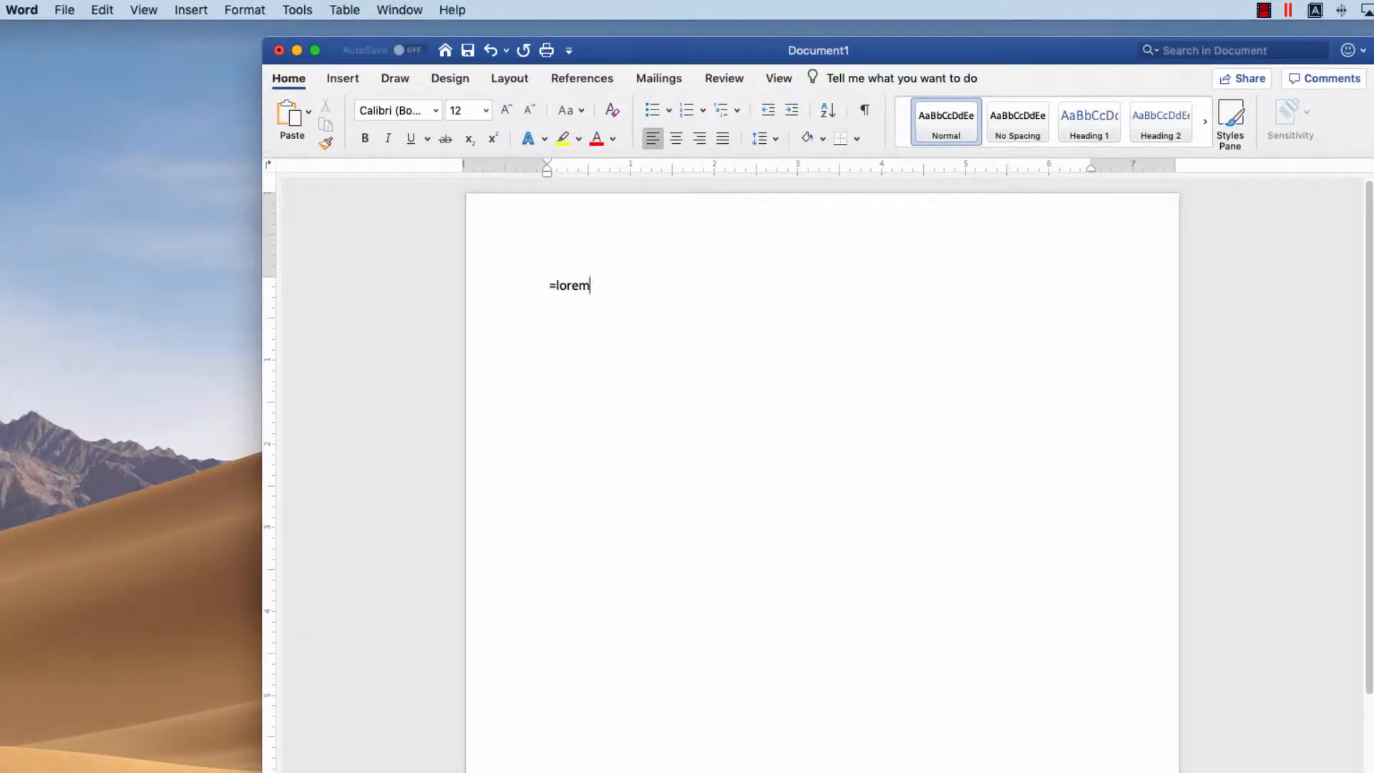
# Step: Finish the =lorem() formula to generate placeholder text, then select the first few lines
pyautogui.write('(')
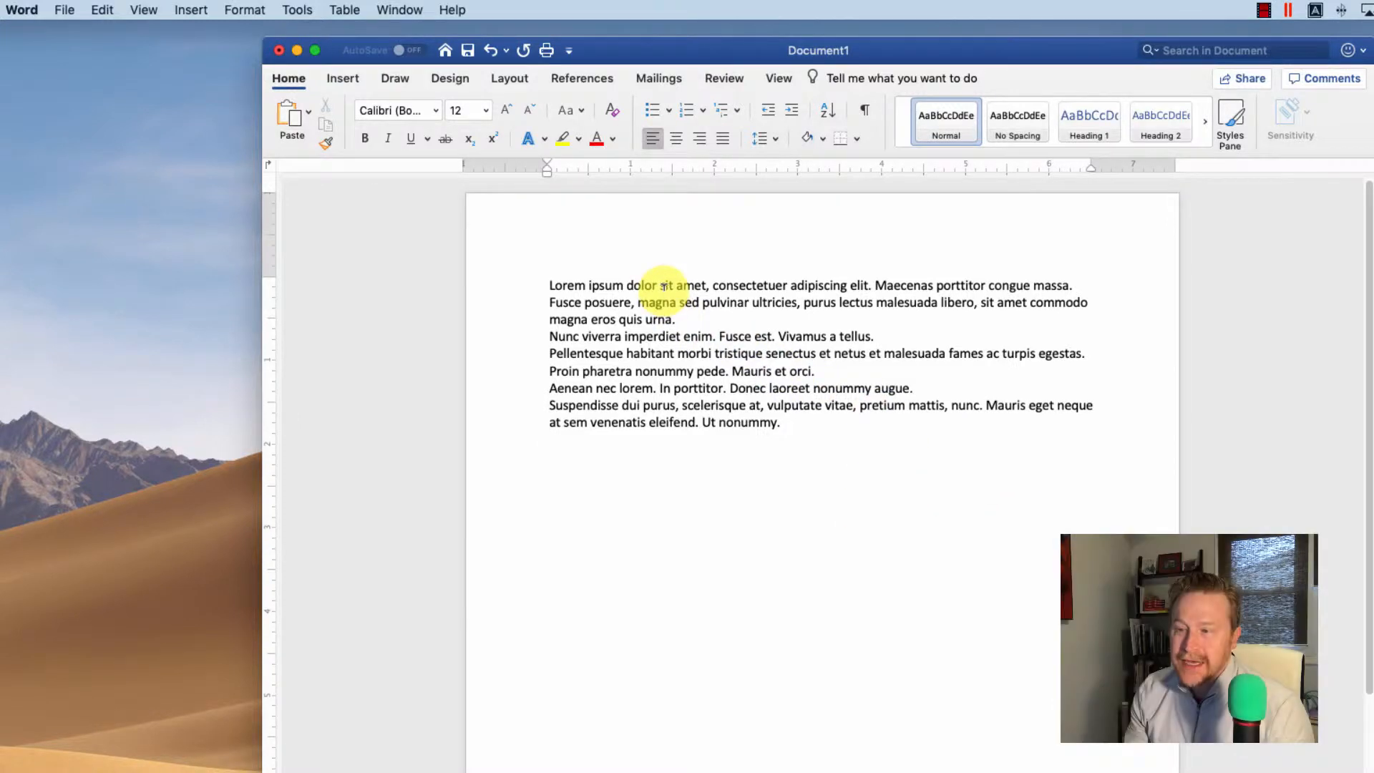
pyautogui.moveTo(661, 285); pyautogui.dragTo(675, 353)
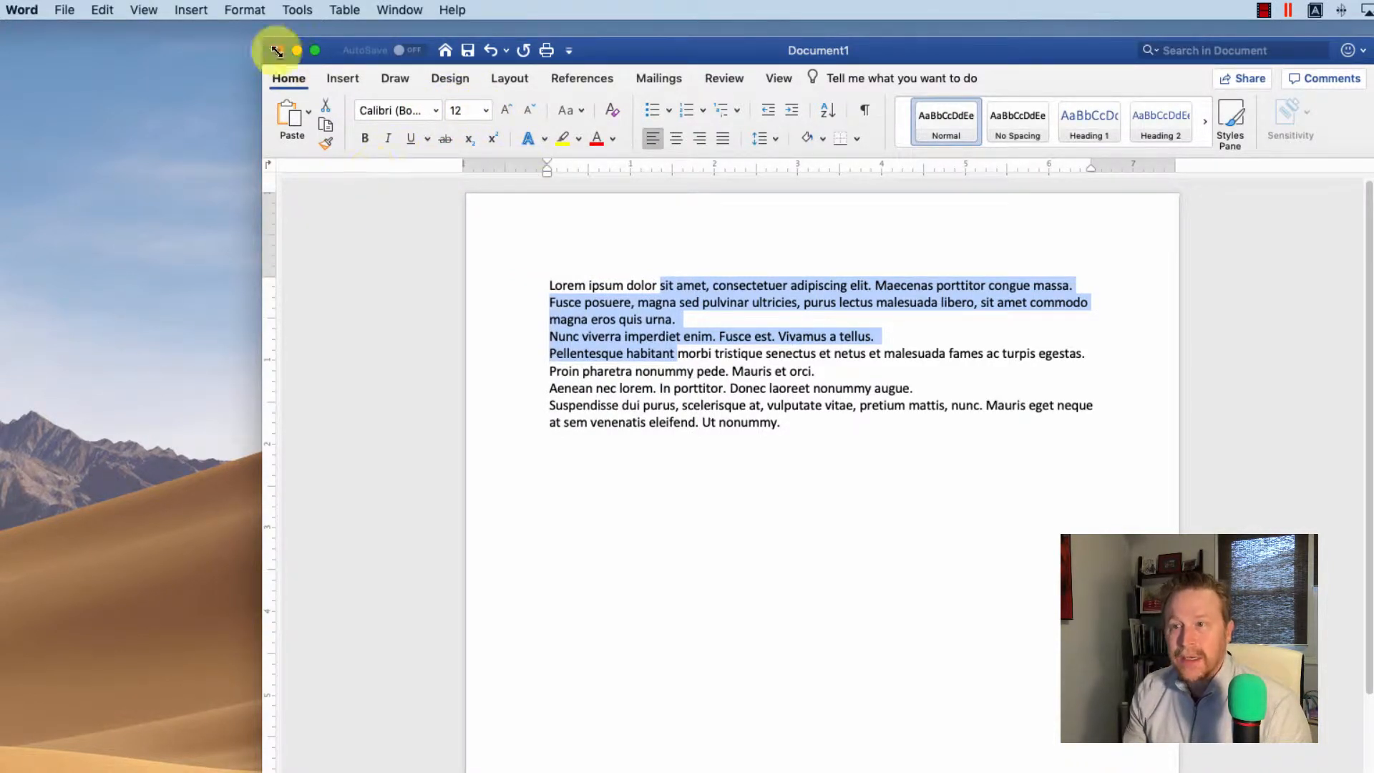
# Step: Give the selected lorem lines a 0.5-inch first-line indent in Paragraph settings
pyautogui.click(245, 9)
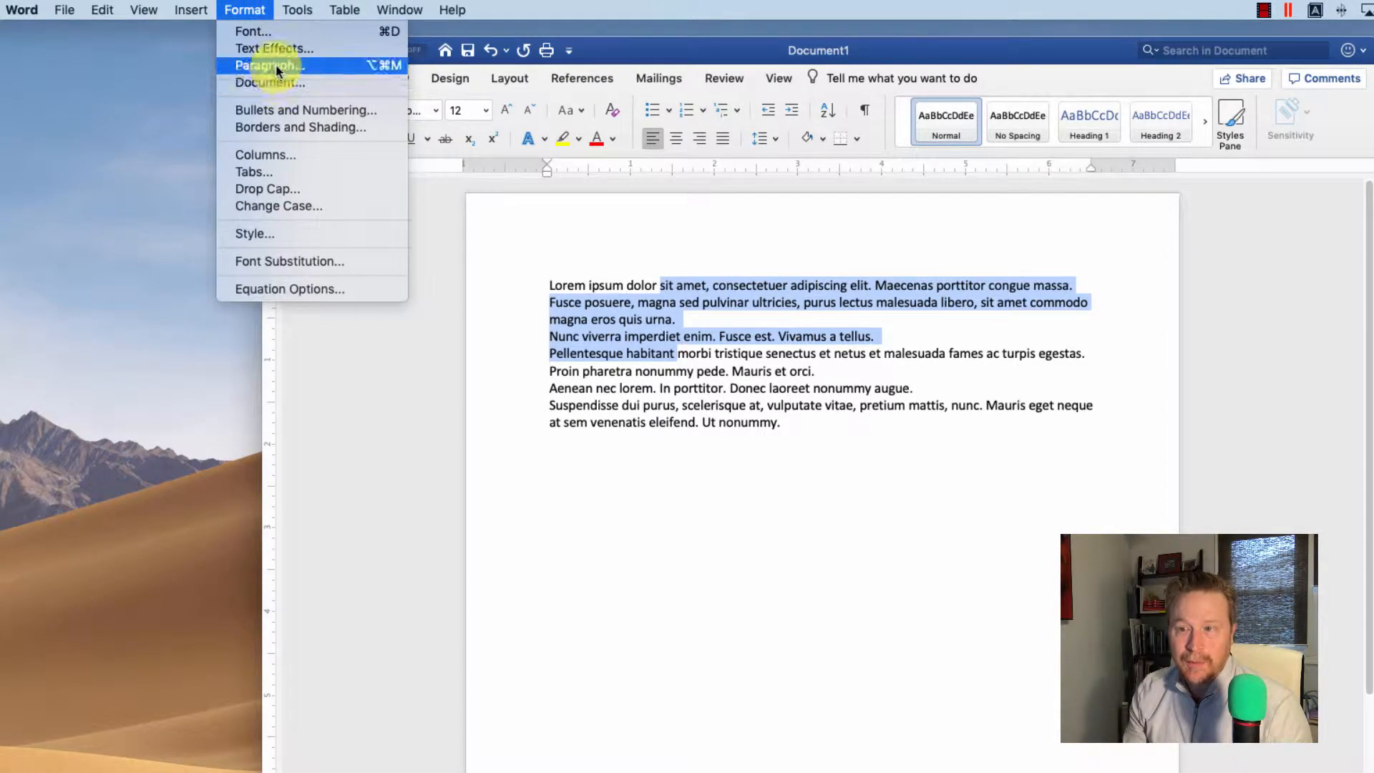
pyautogui.click(269, 65)
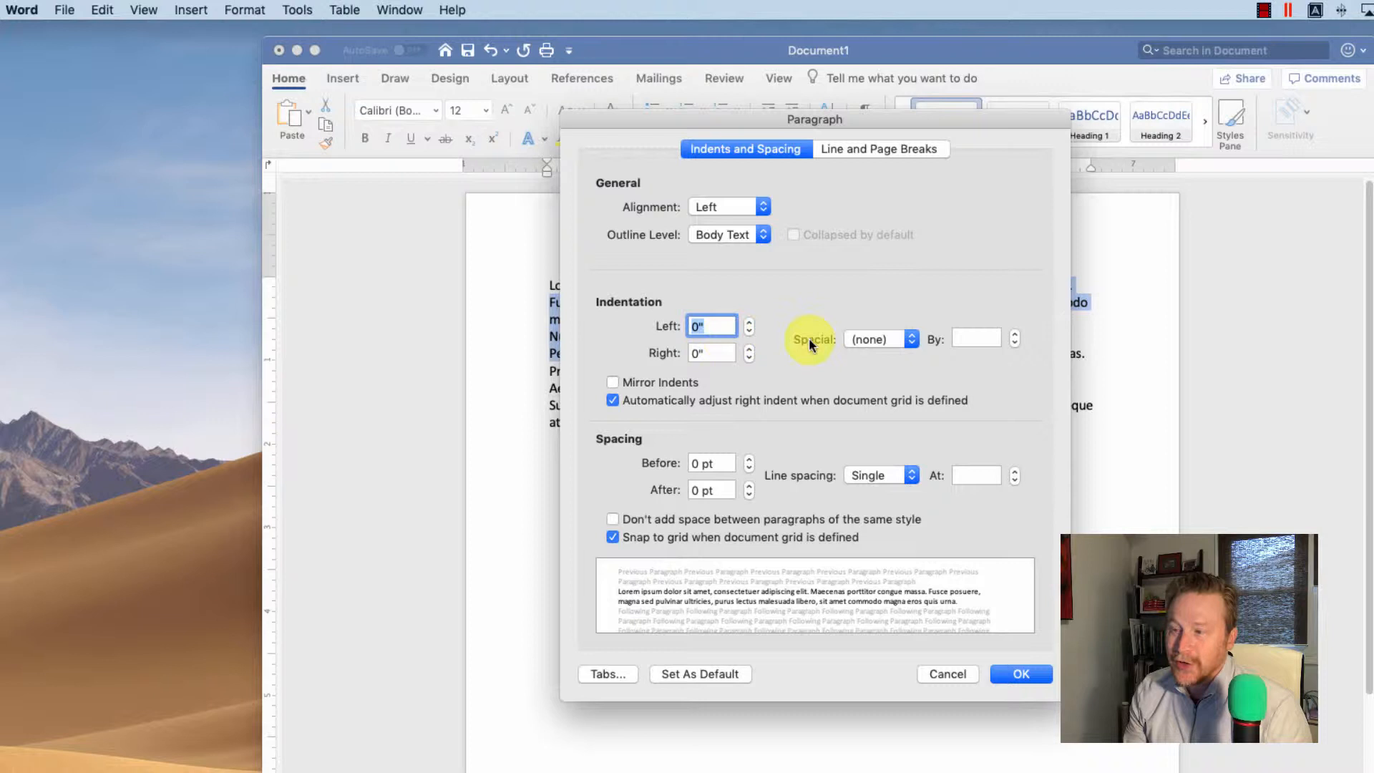
pyautogui.click(881, 339)
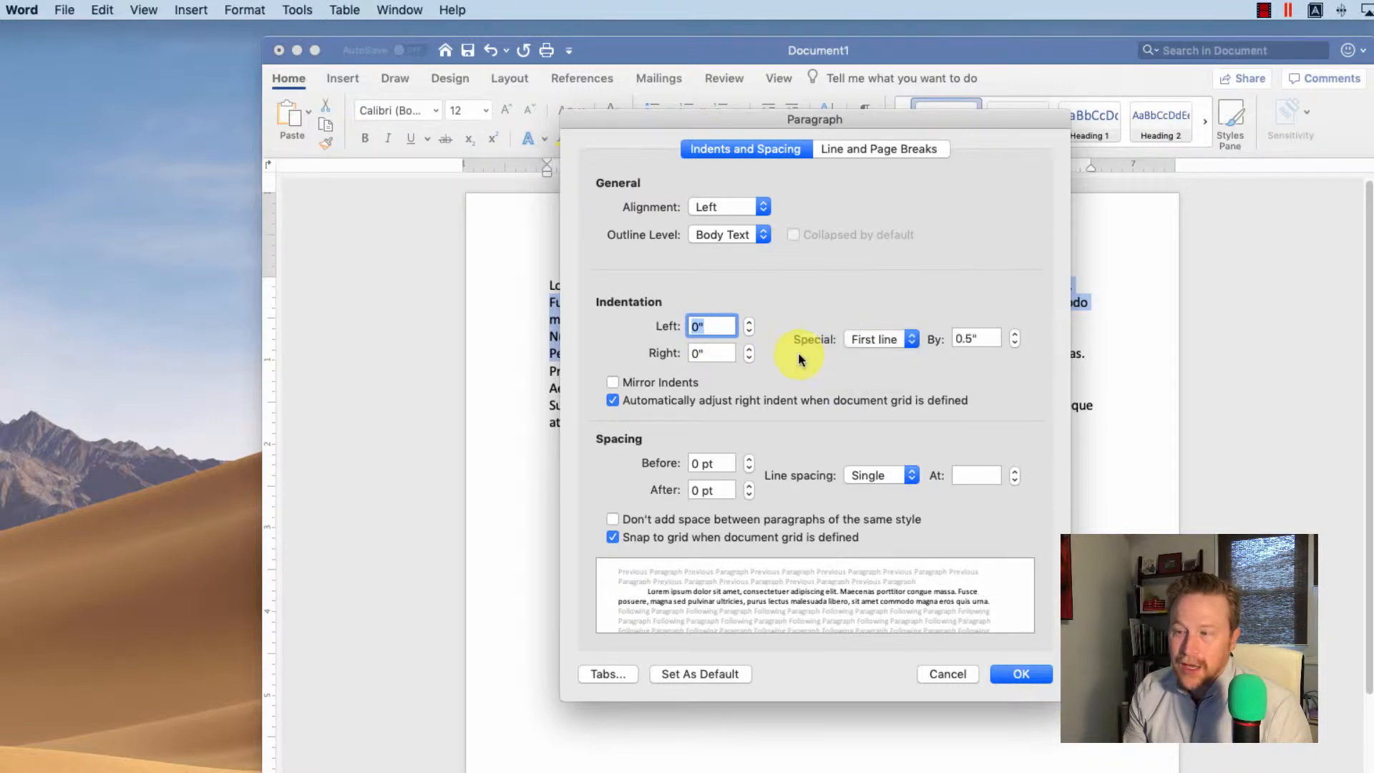
pyautogui.moveTo(802, 476)
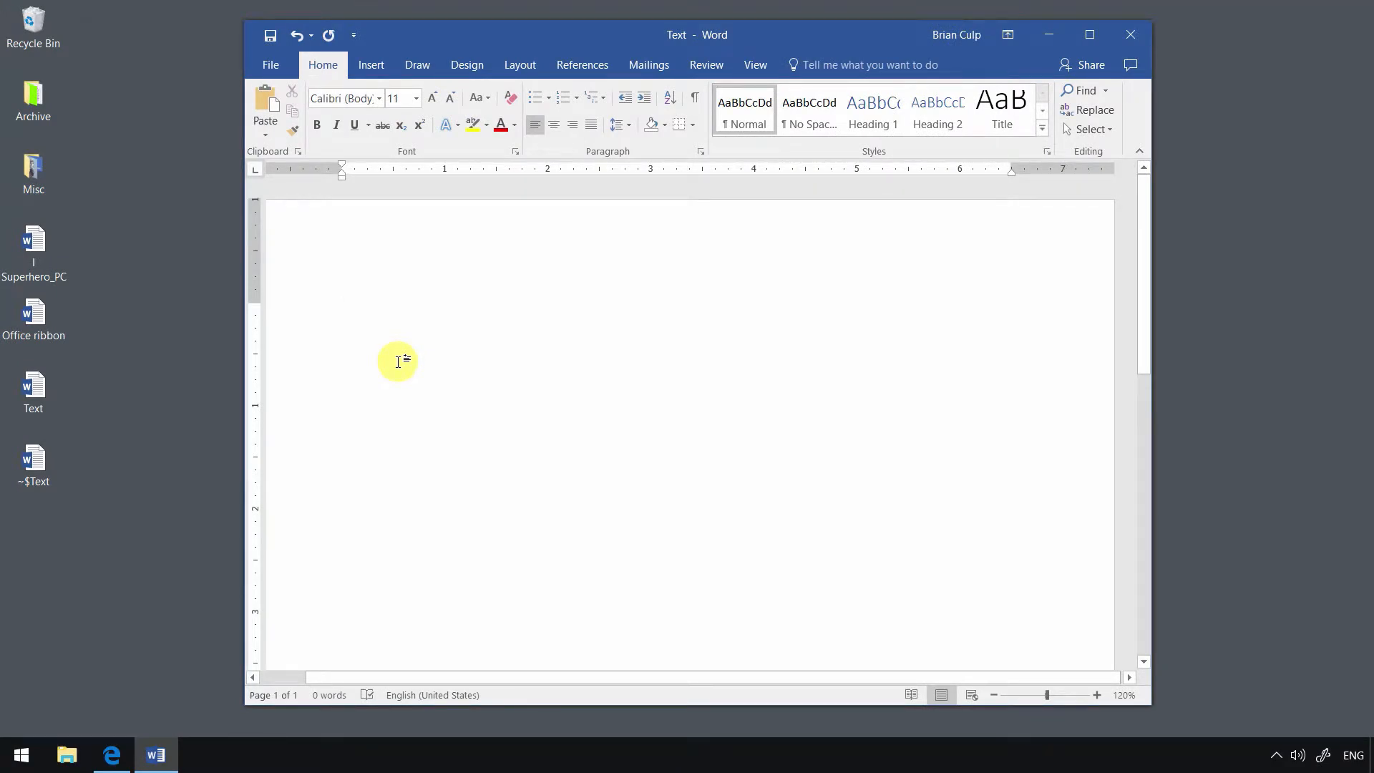
pyautogui.moveTo(649, 65)
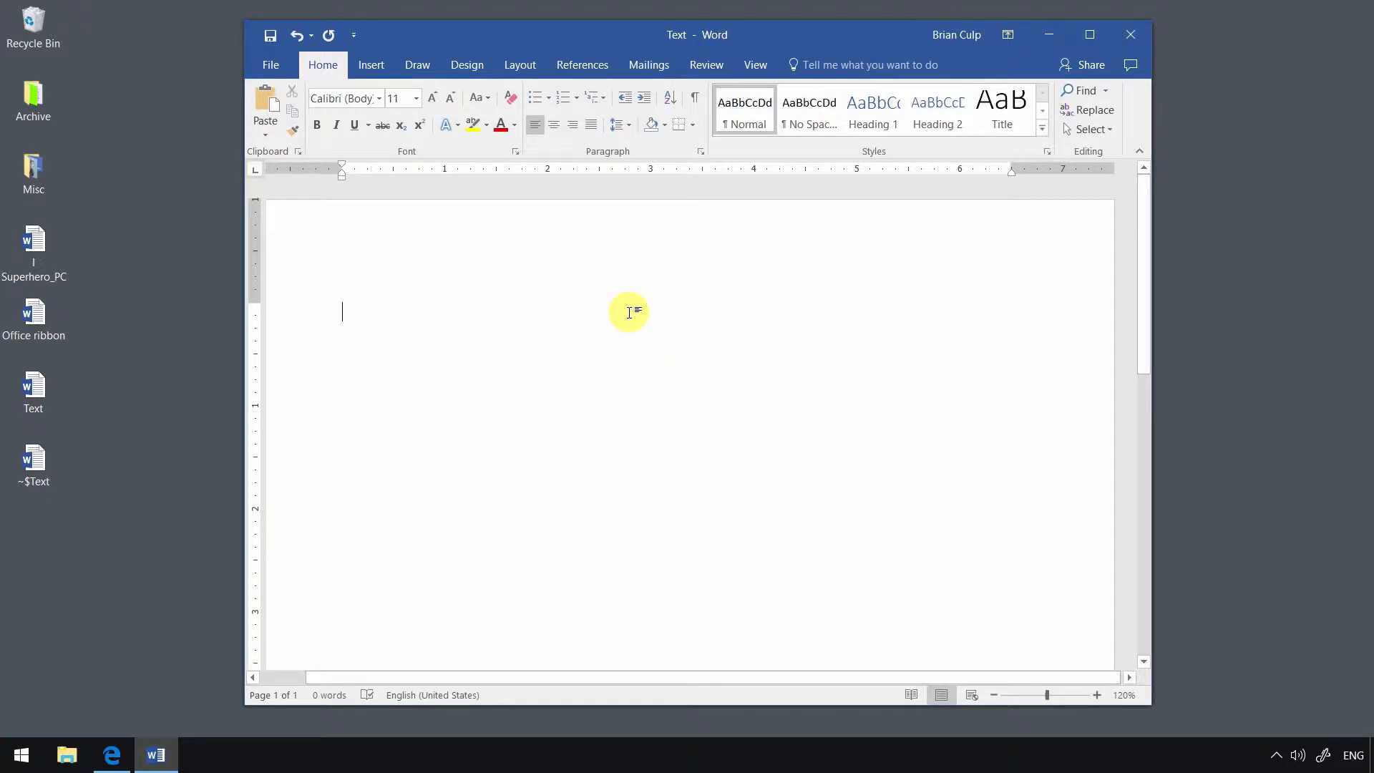
# Step: Generate five lorem ipsum paragraphs with the =lorem() formula
pyautogui.write('=')
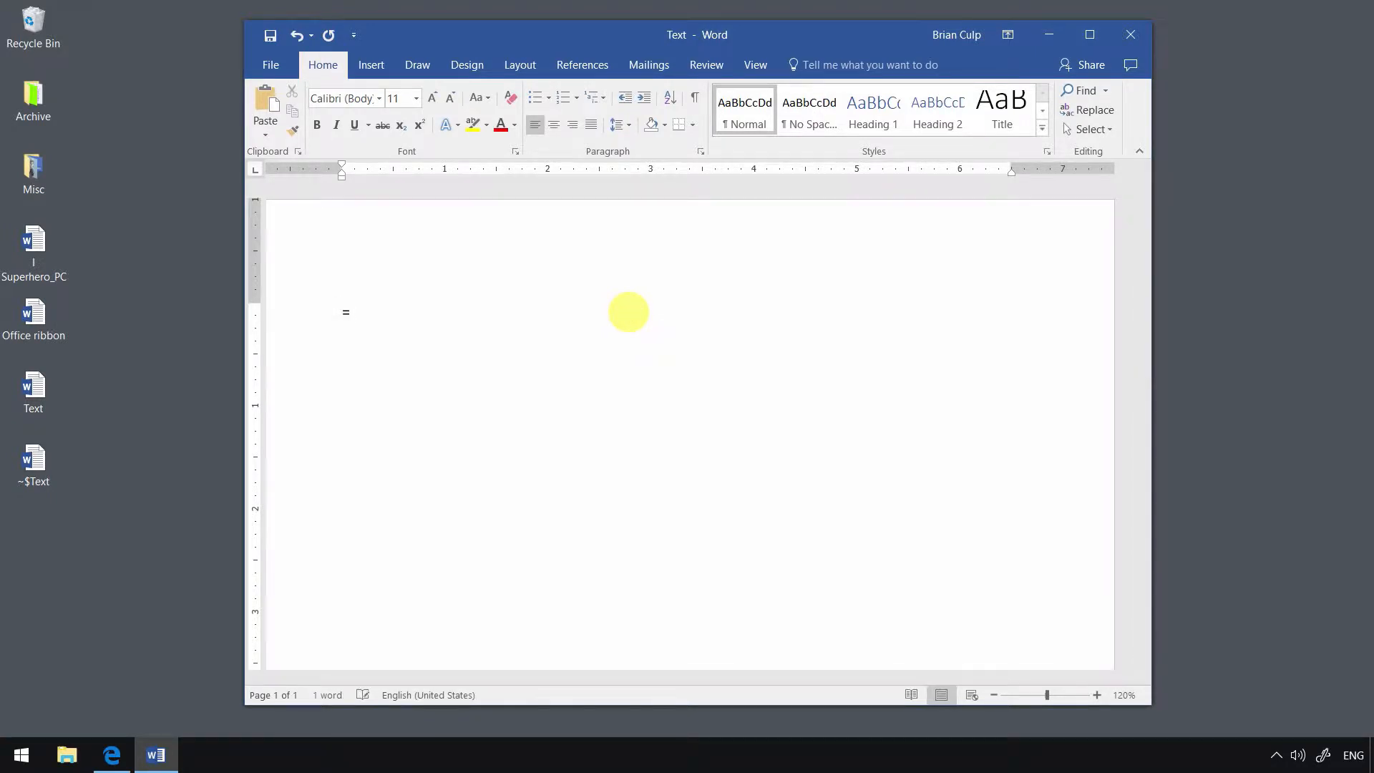
pyautogui.write('lore')
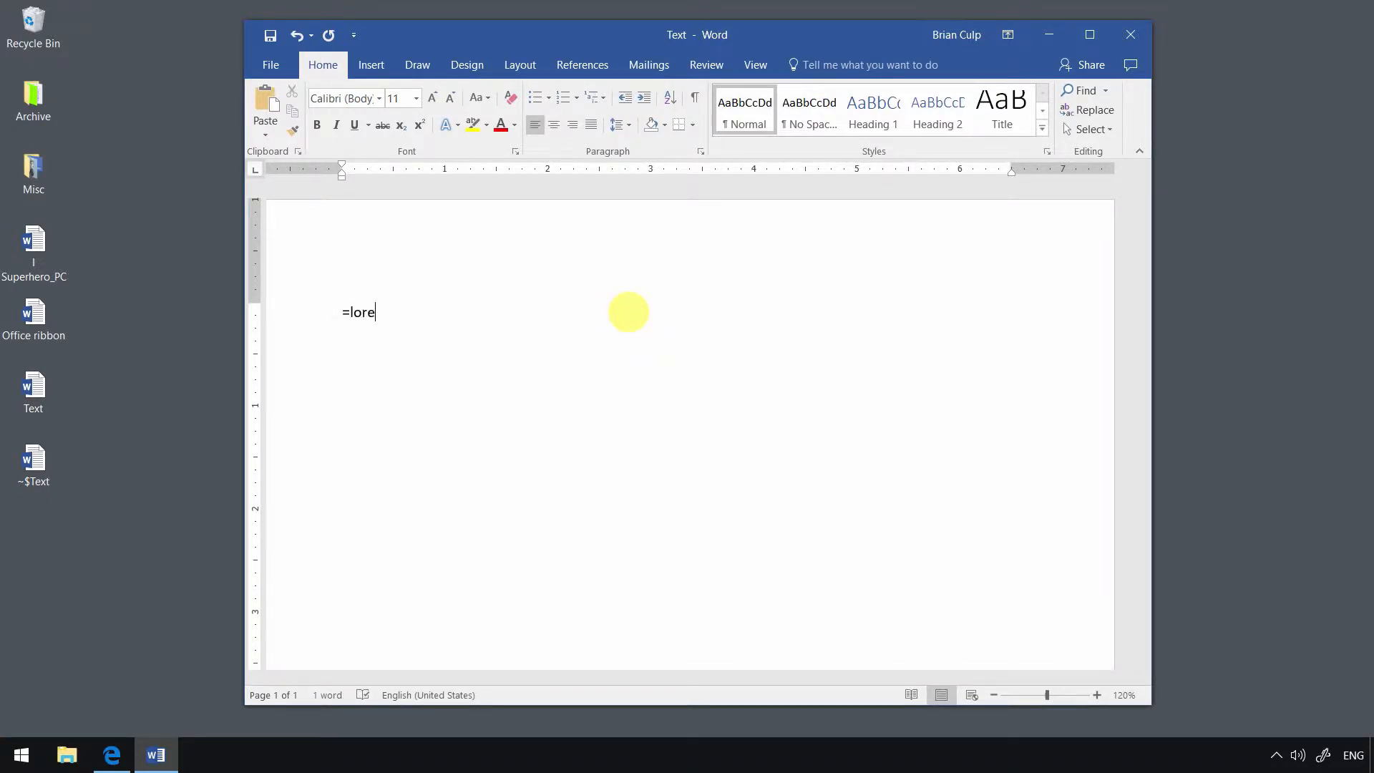
pyautogui.write('m(')
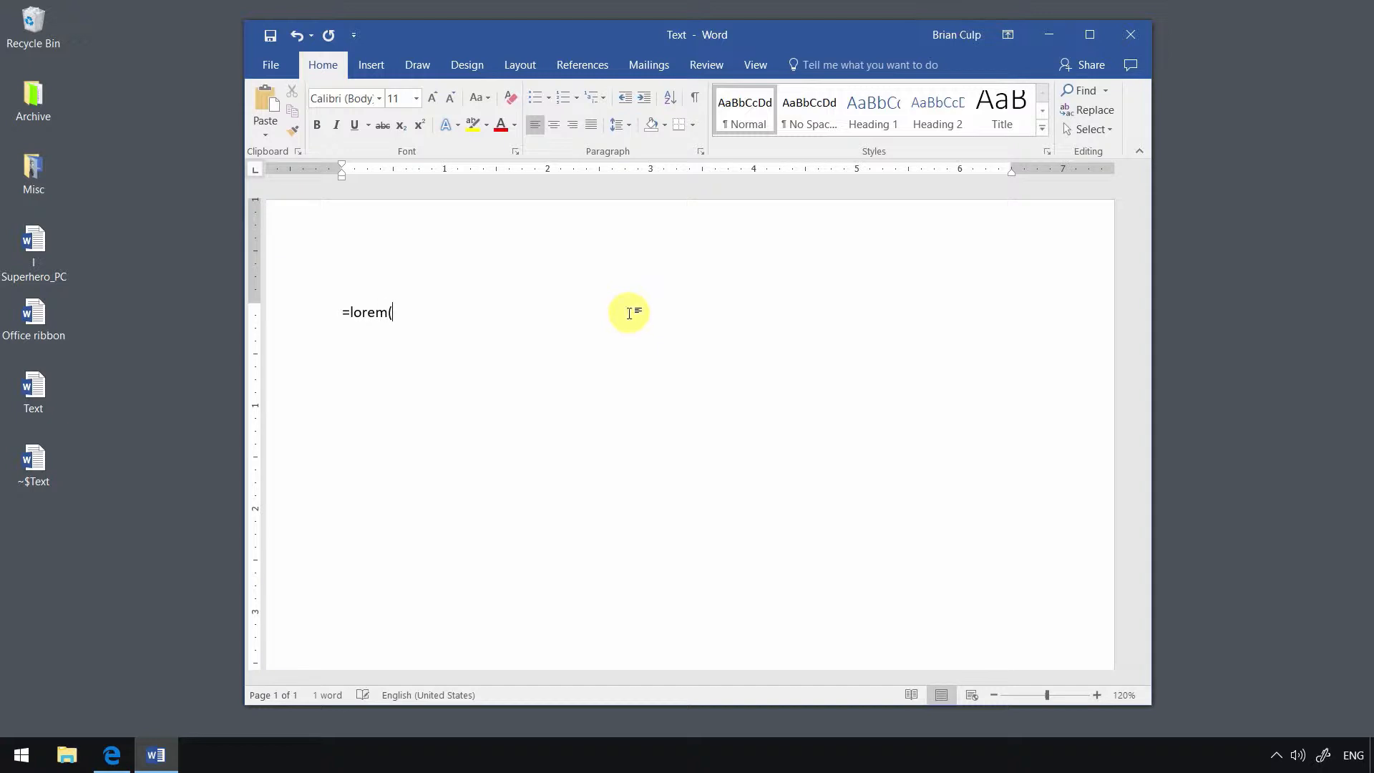
pyautogui.write(')')
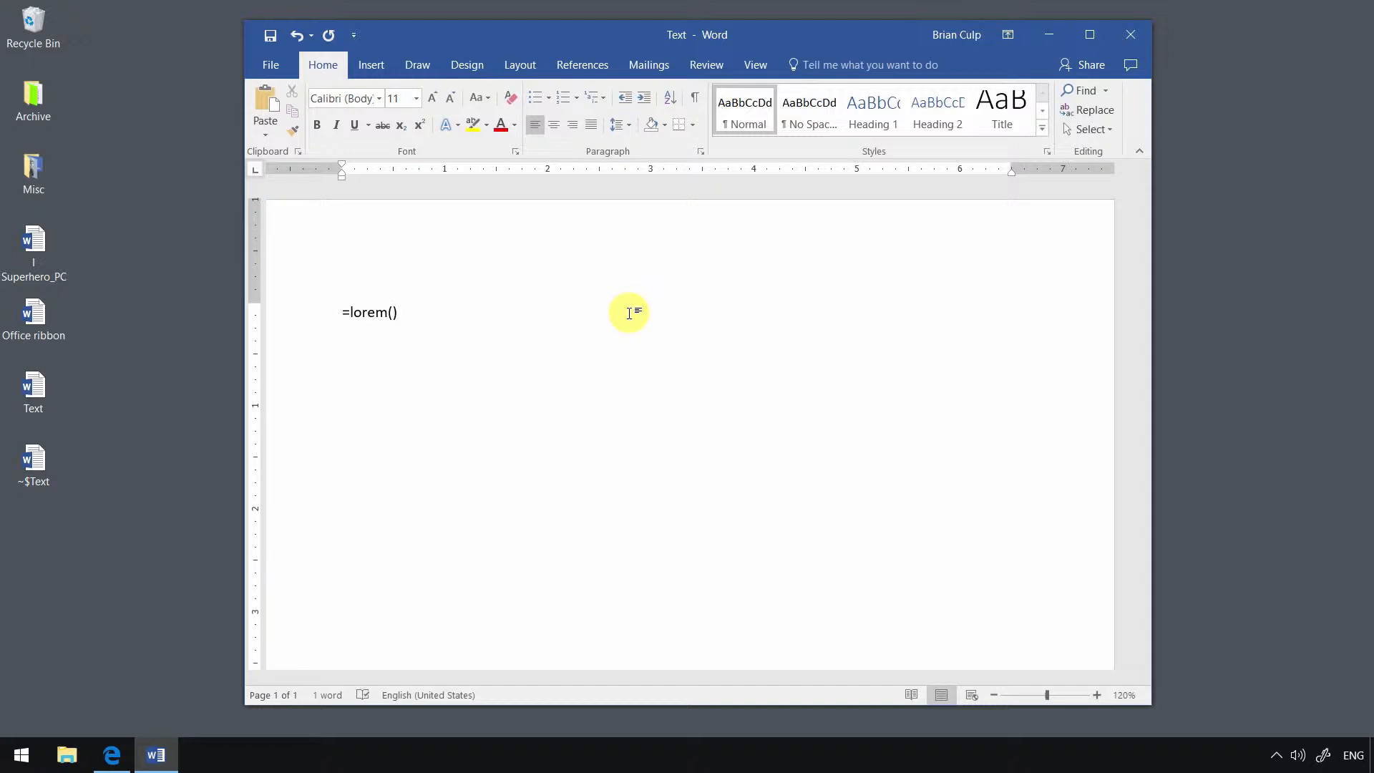
pyautogui.press('enter')
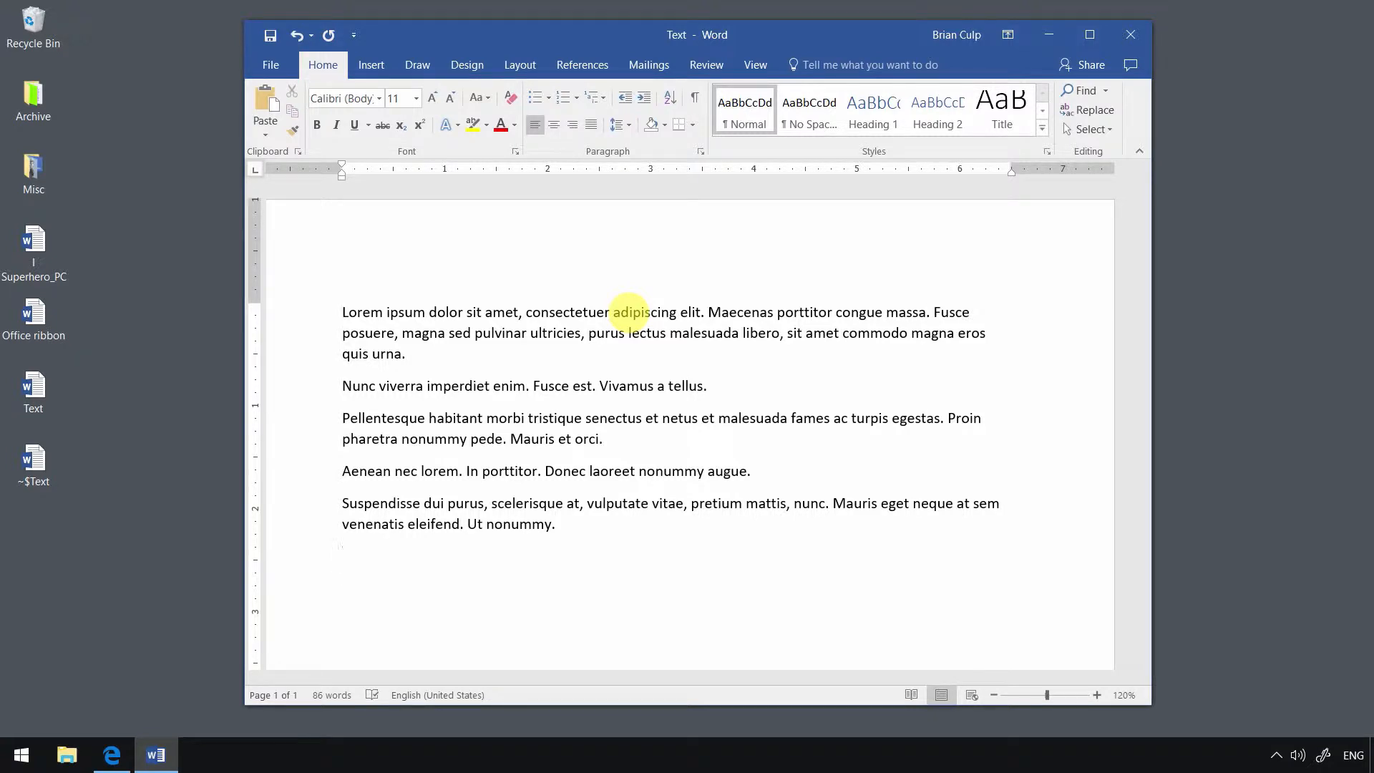
# Step: Undo the generated text and regenerate it as =lorem(3,10) for three long paragraphs
pyautogui.write('=lorem()')
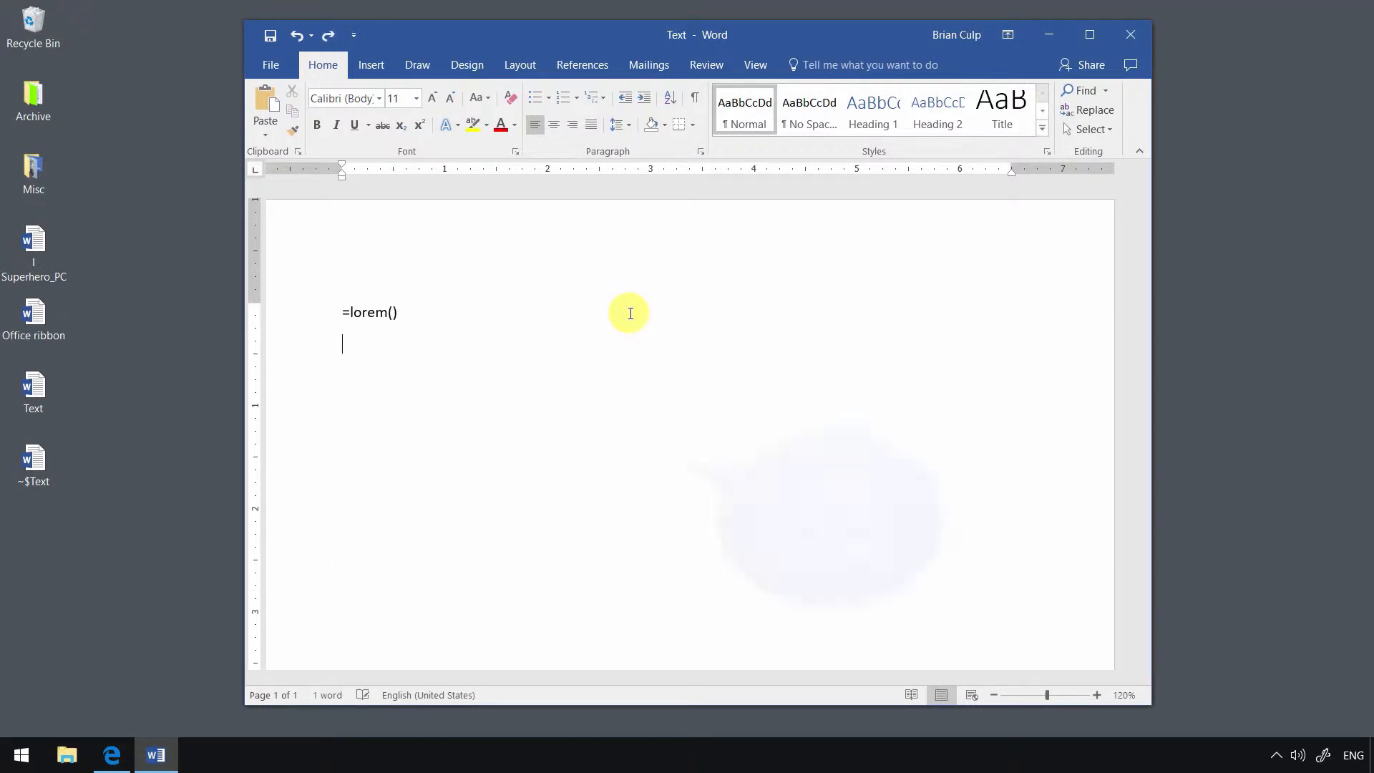
pyautogui.press('ctrl+z')
pyautogui.write('3')
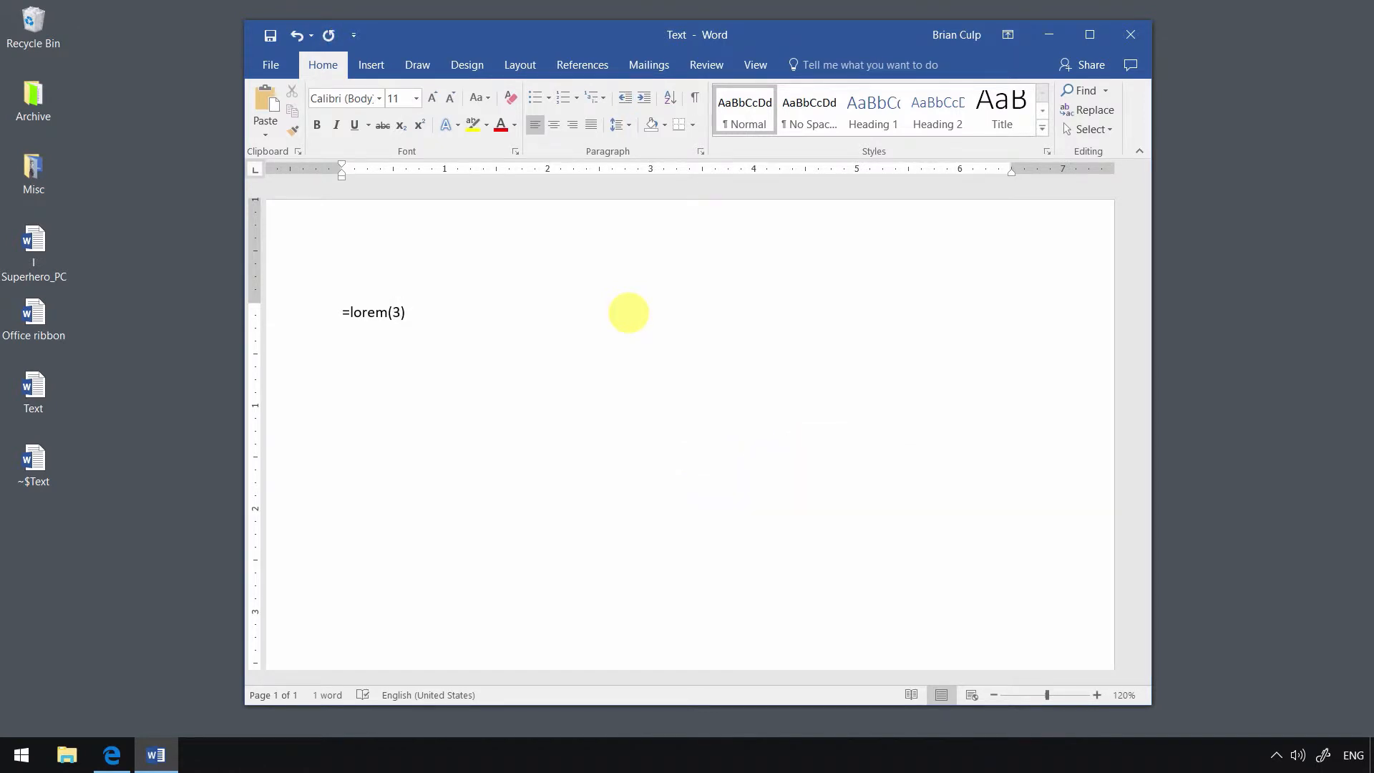
pyautogui.write(',10')
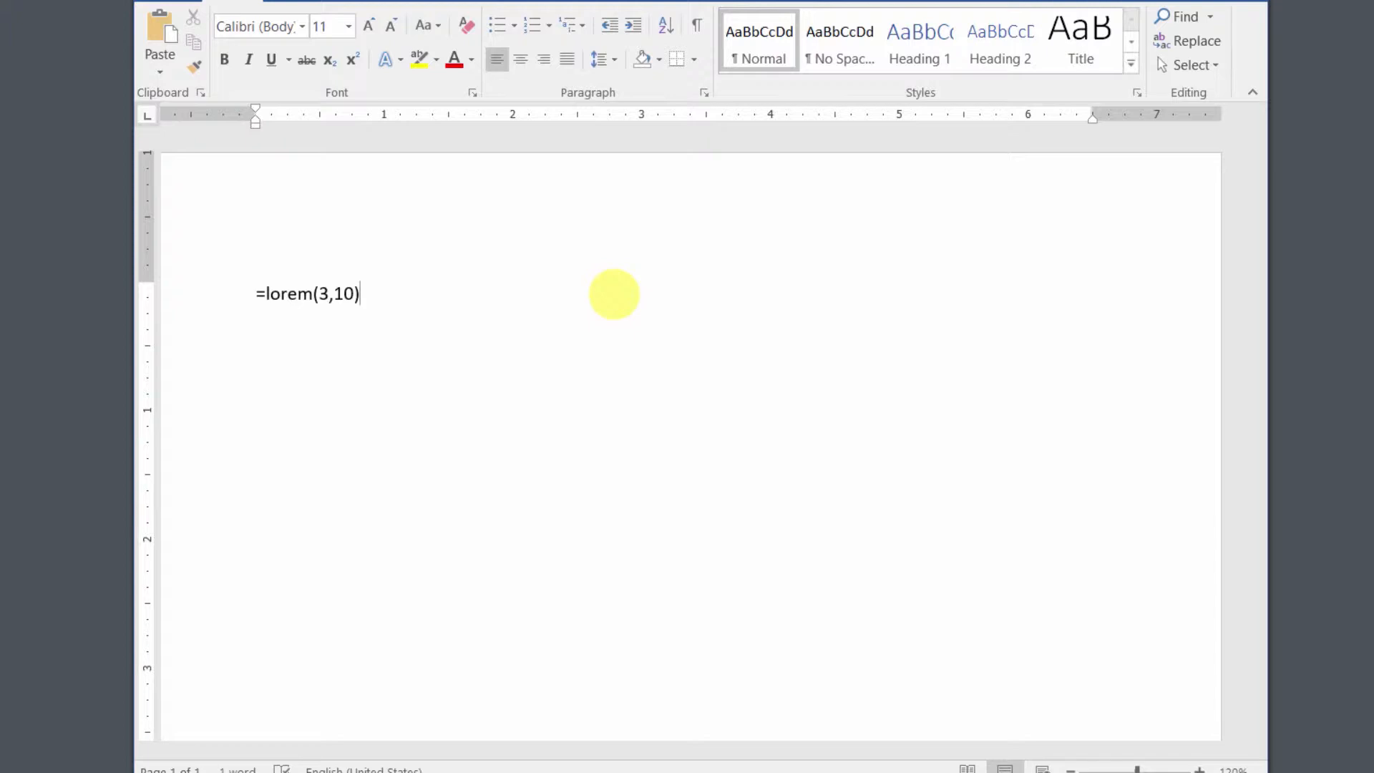
pyautogui.press('enter')
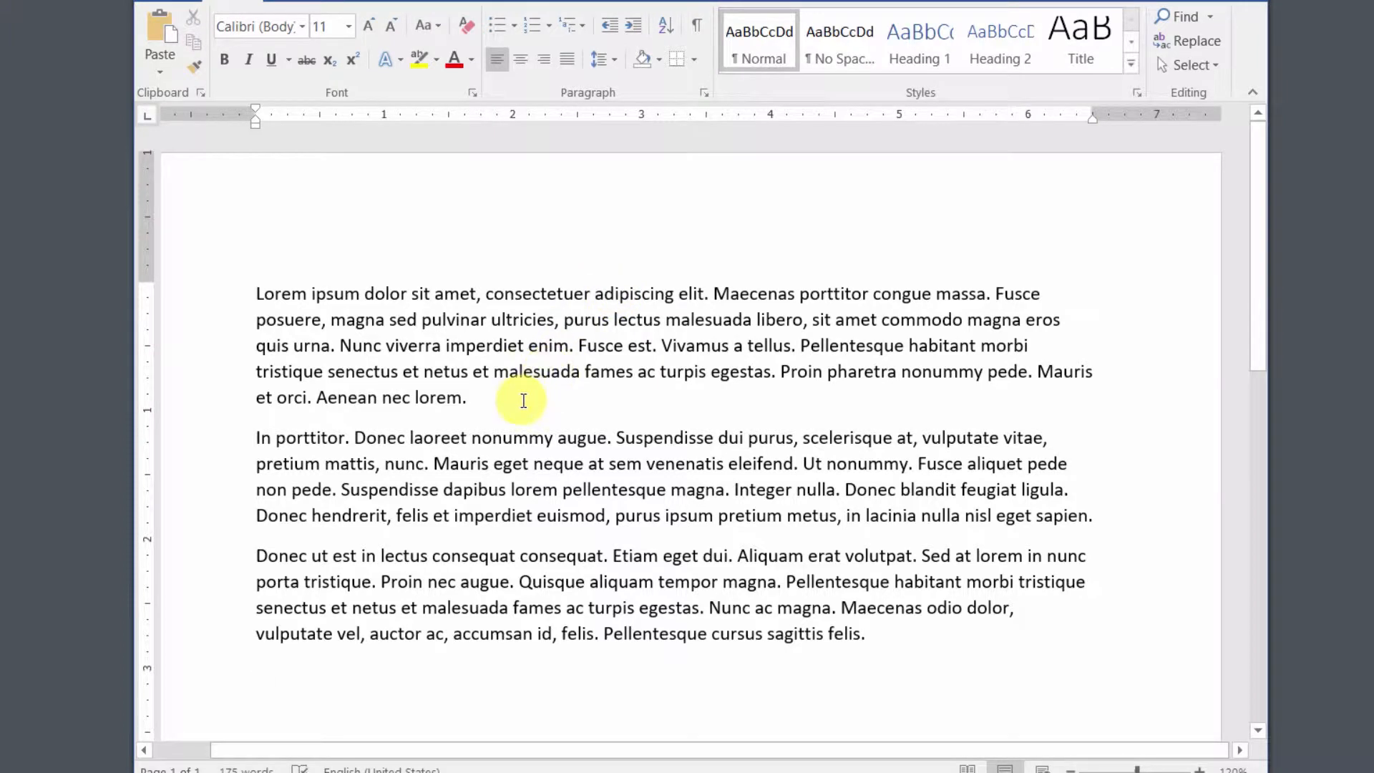
pyautogui.moveTo(488, 399)
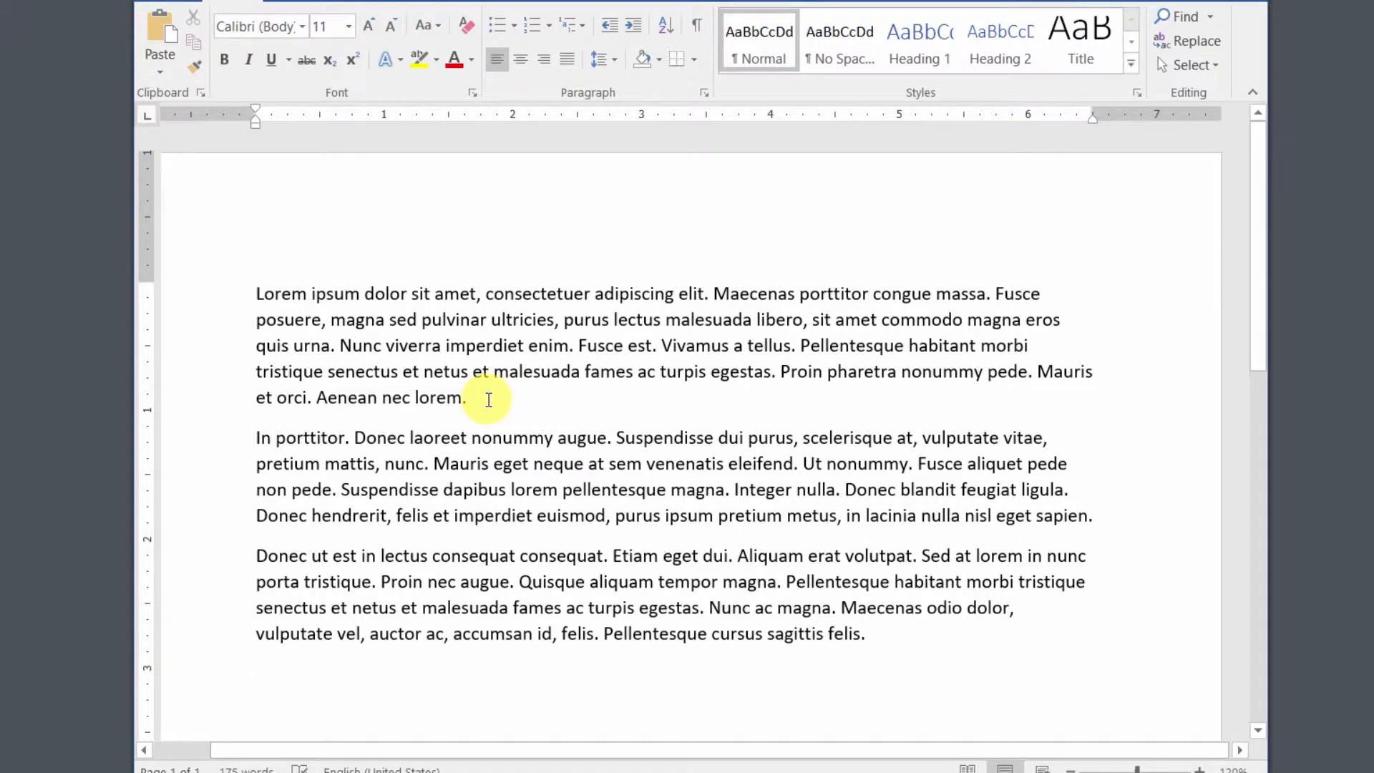
# Step: Set the first lorem paragraph in Times New Roman at 12 pt
pyautogui.moveTo(322, 328); pyautogui.dragTo(468, 398)
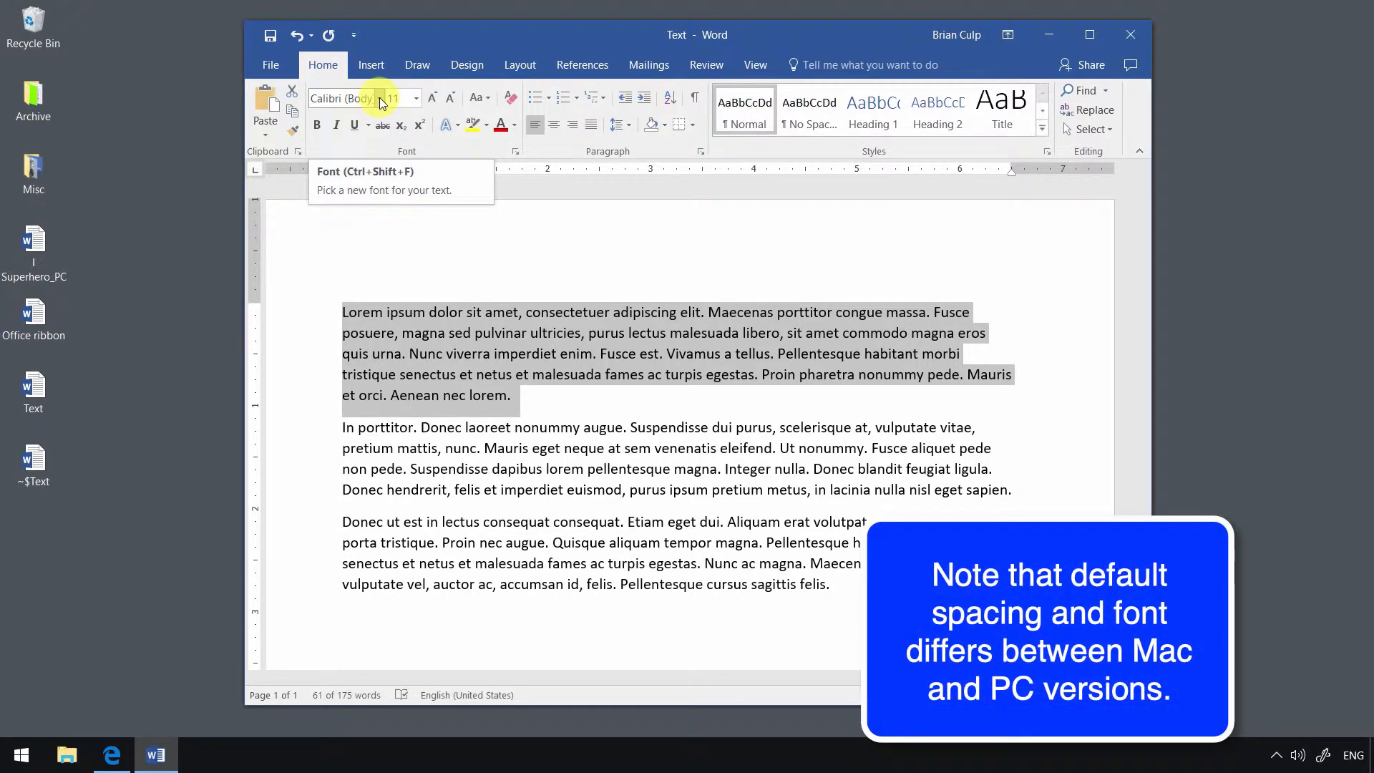
pyautogui.moveTo(401, 98)
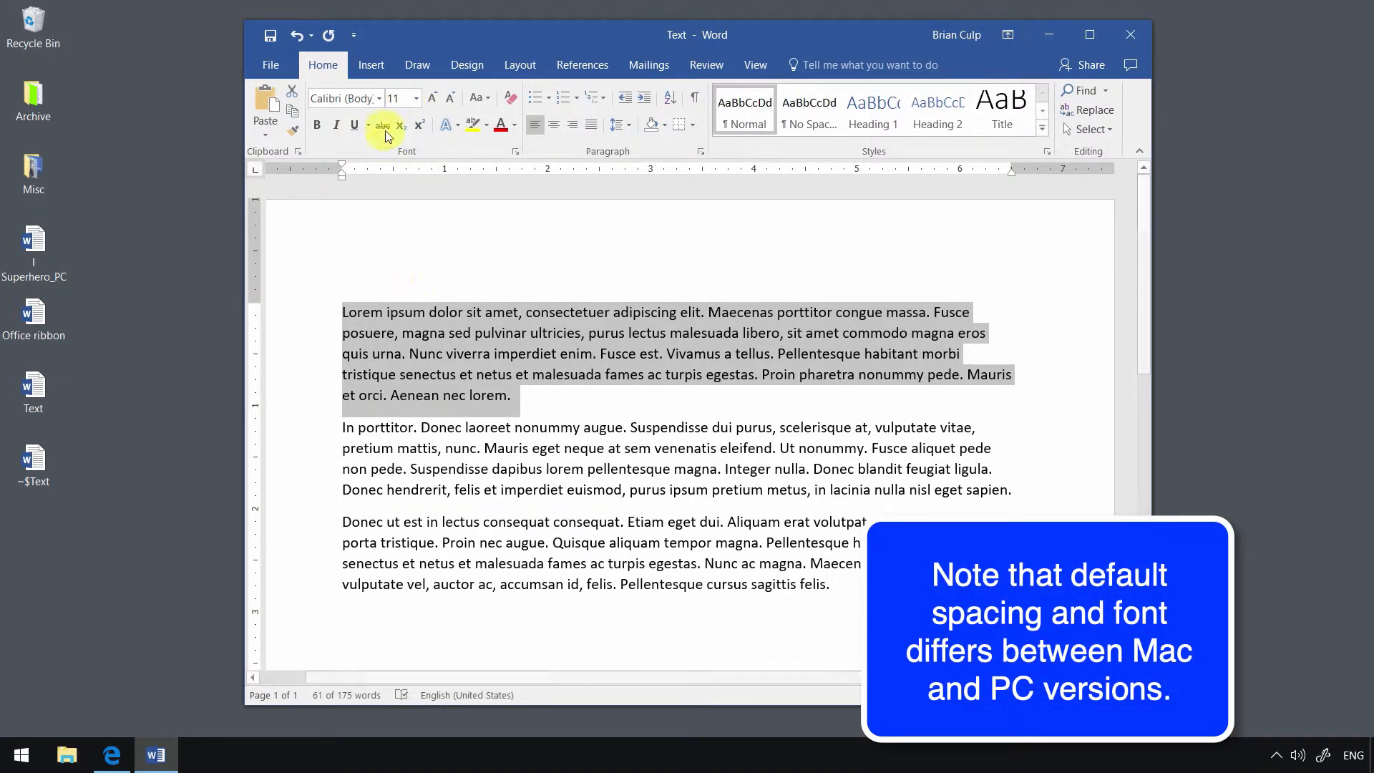
pyautogui.click(378, 98)
pyautogui.write('Tim')
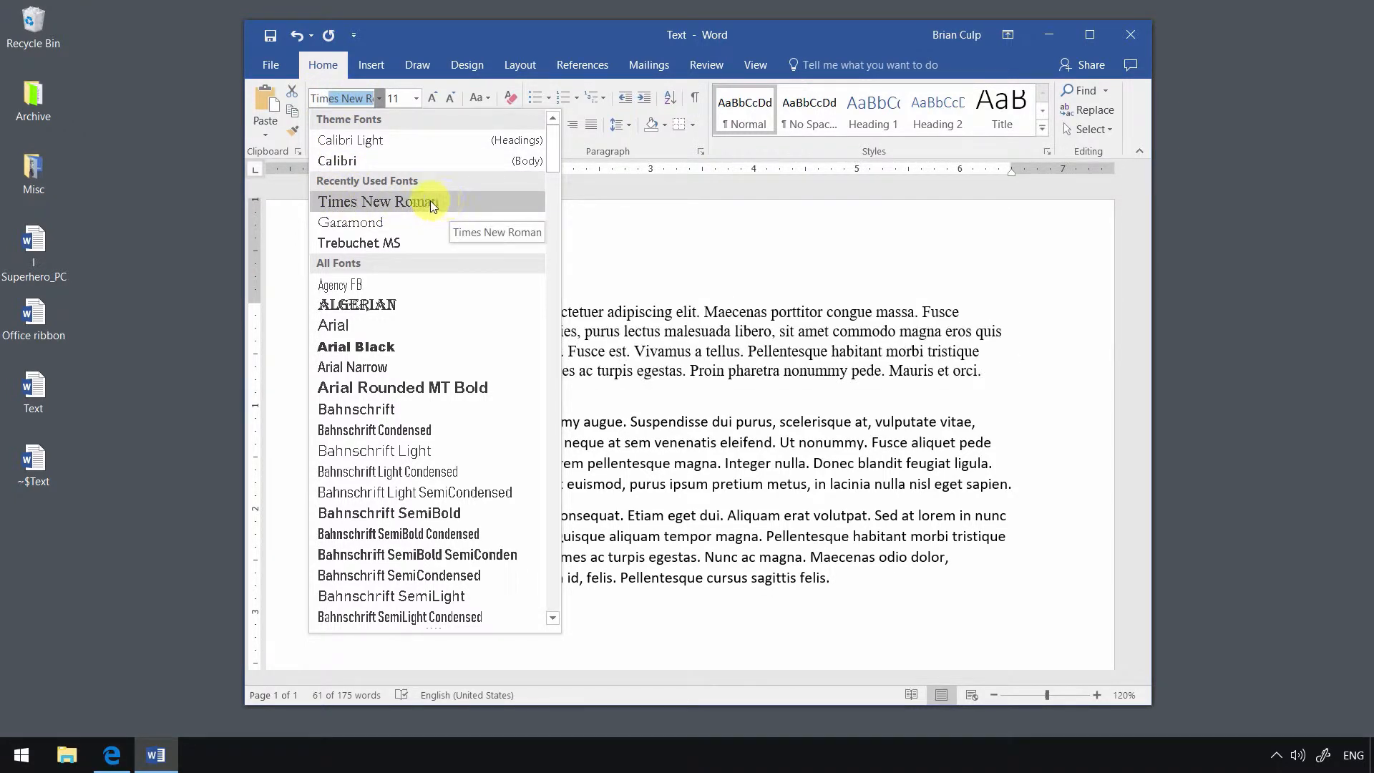
pyautogui.click(371, 202)
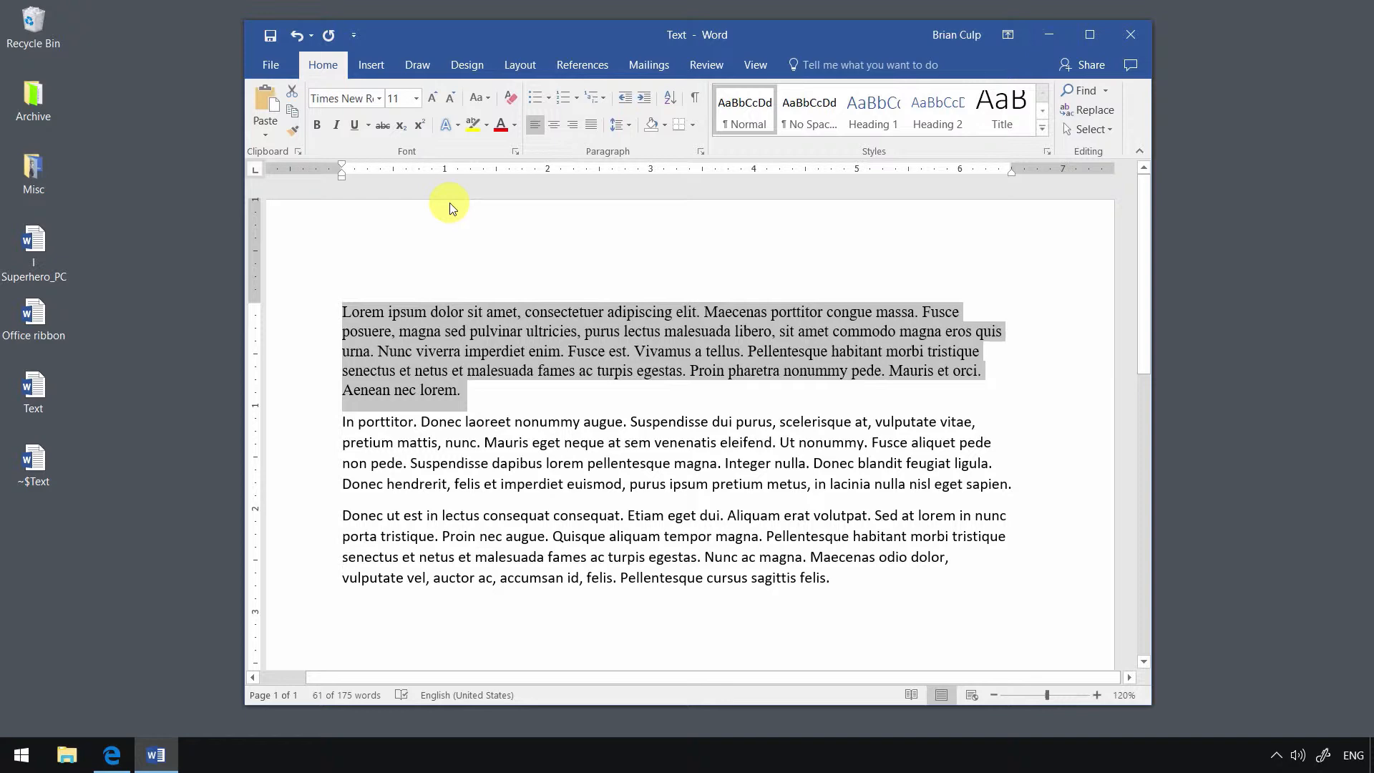
pyautogui.click(417, 99)
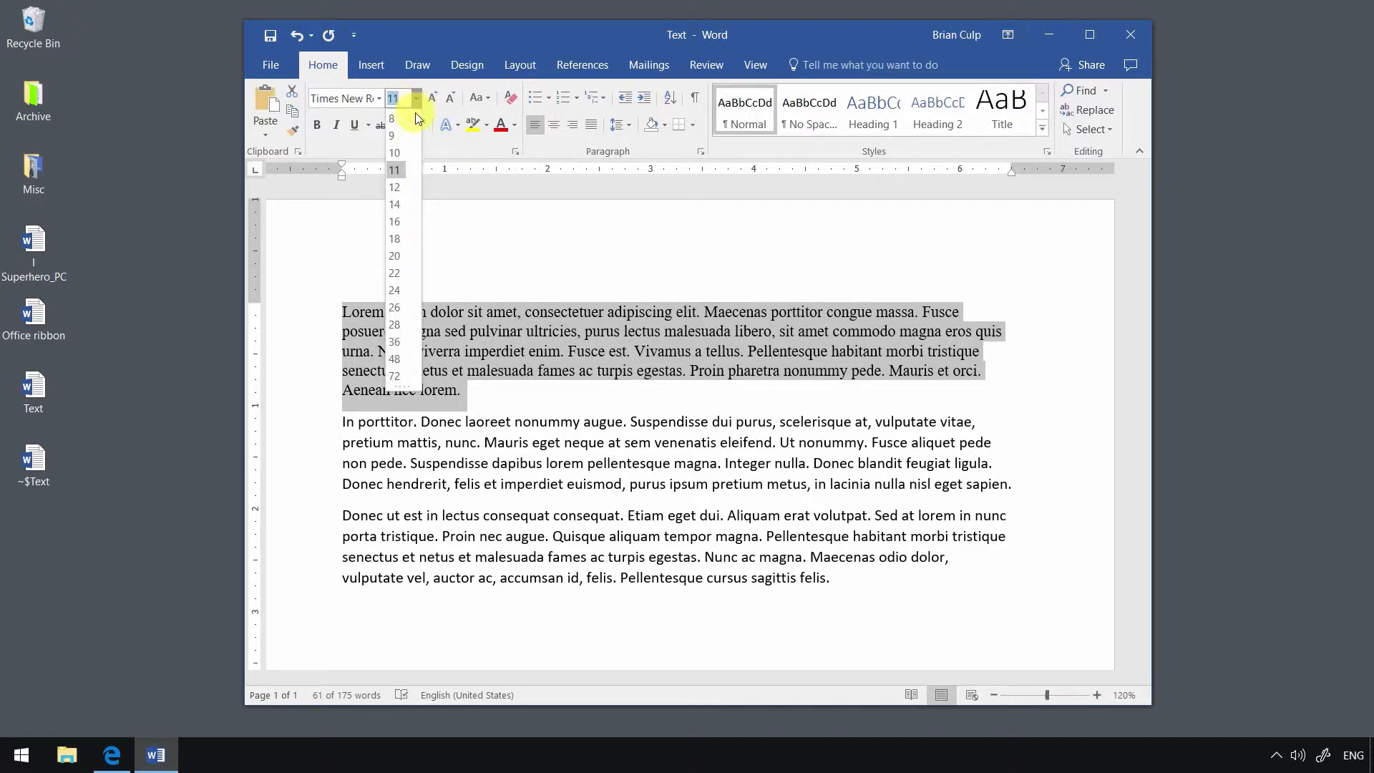
pyautogui.click(394, 187)
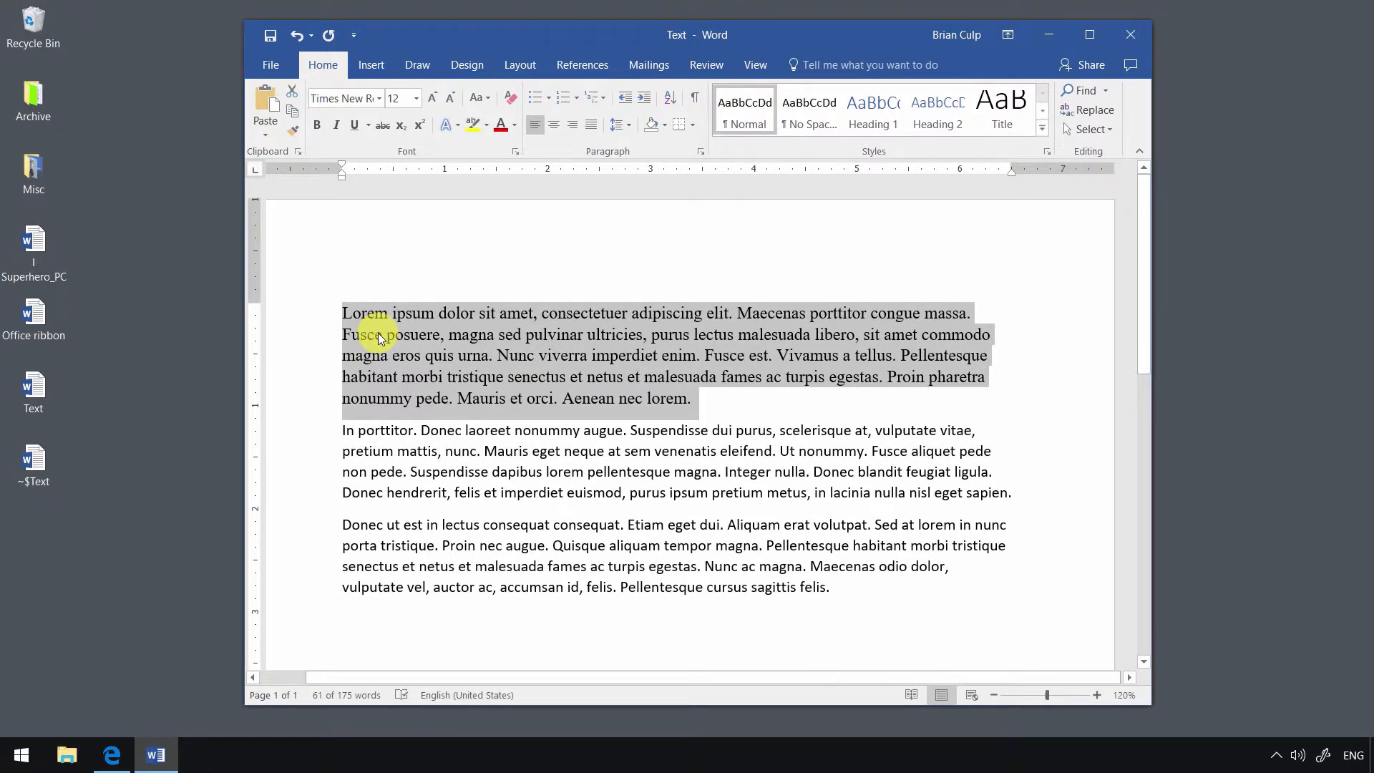
pyautogui.moveTo(519, 161)
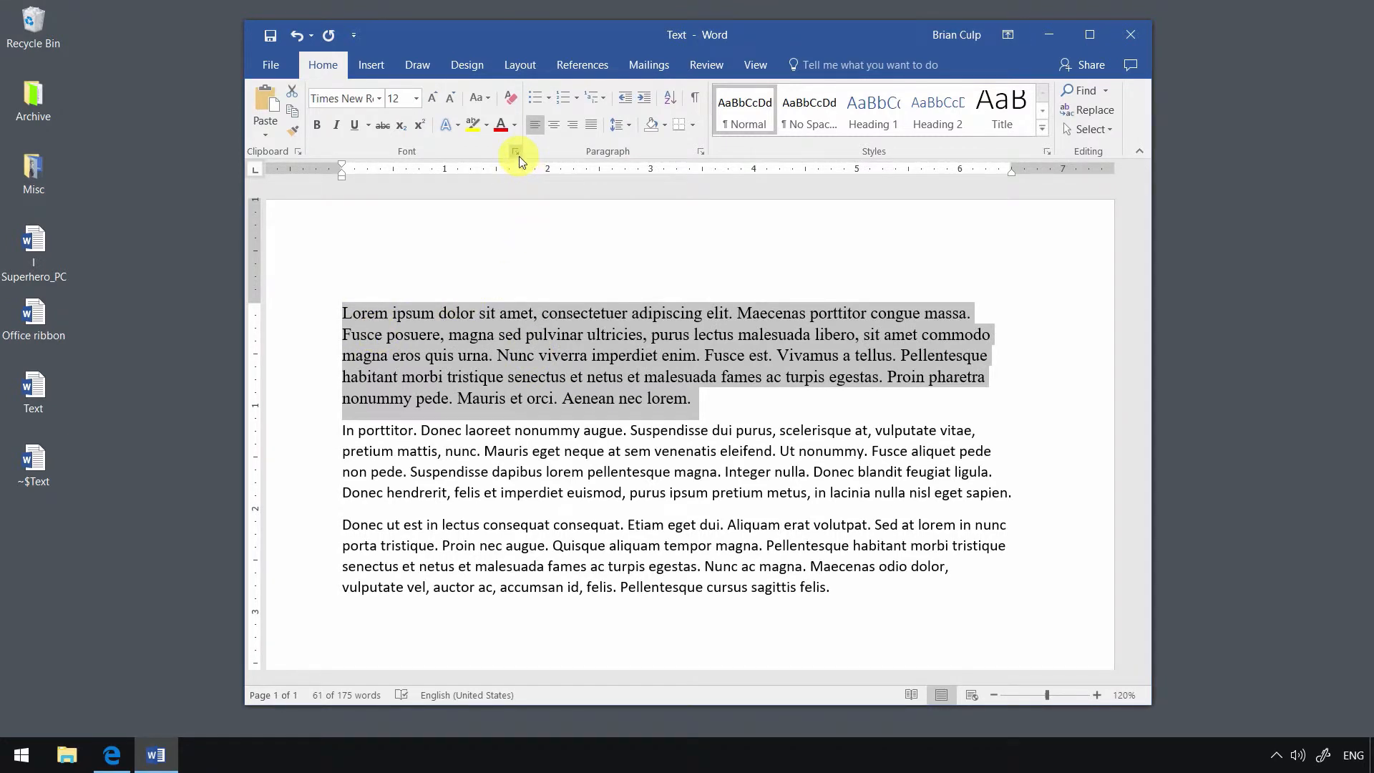
pyautogui.moveTo(516, 151)
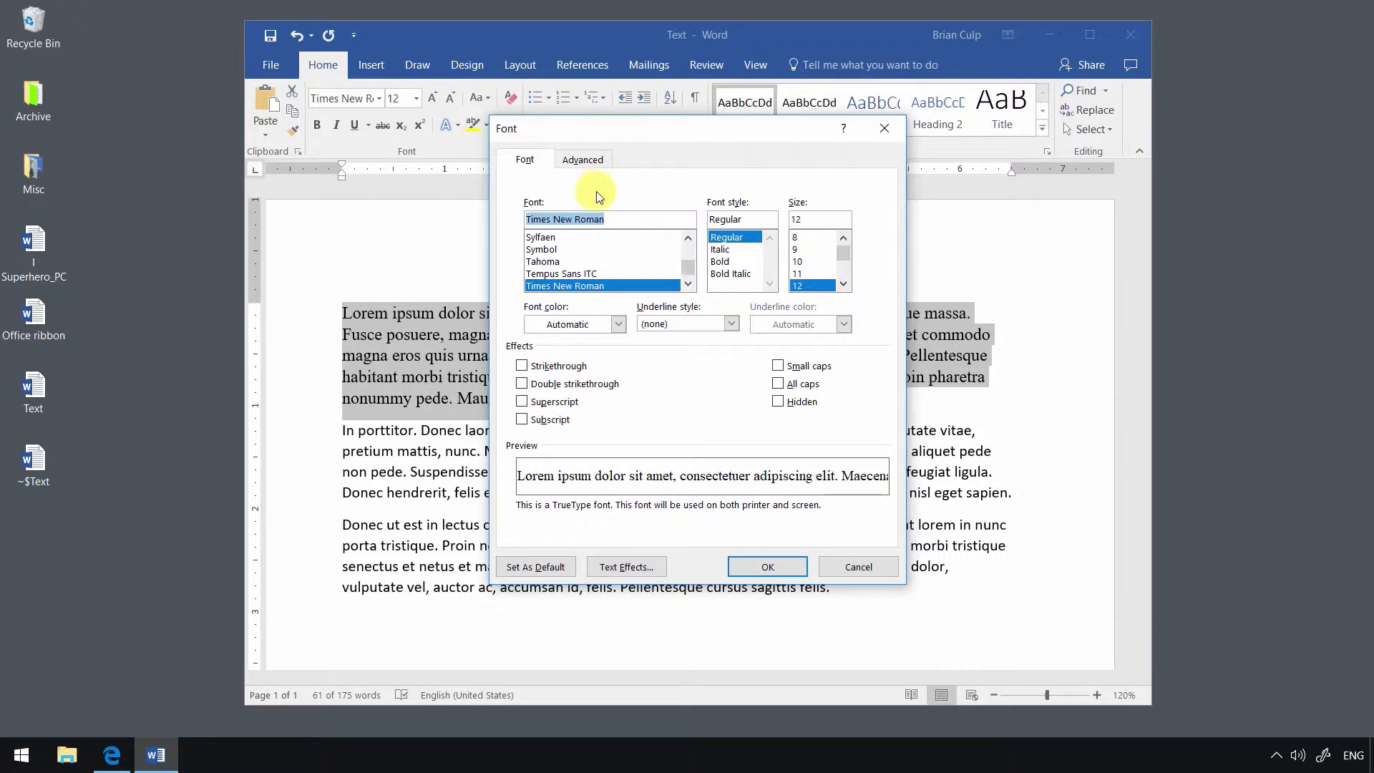
pyautogui.moveTo(659, 217)
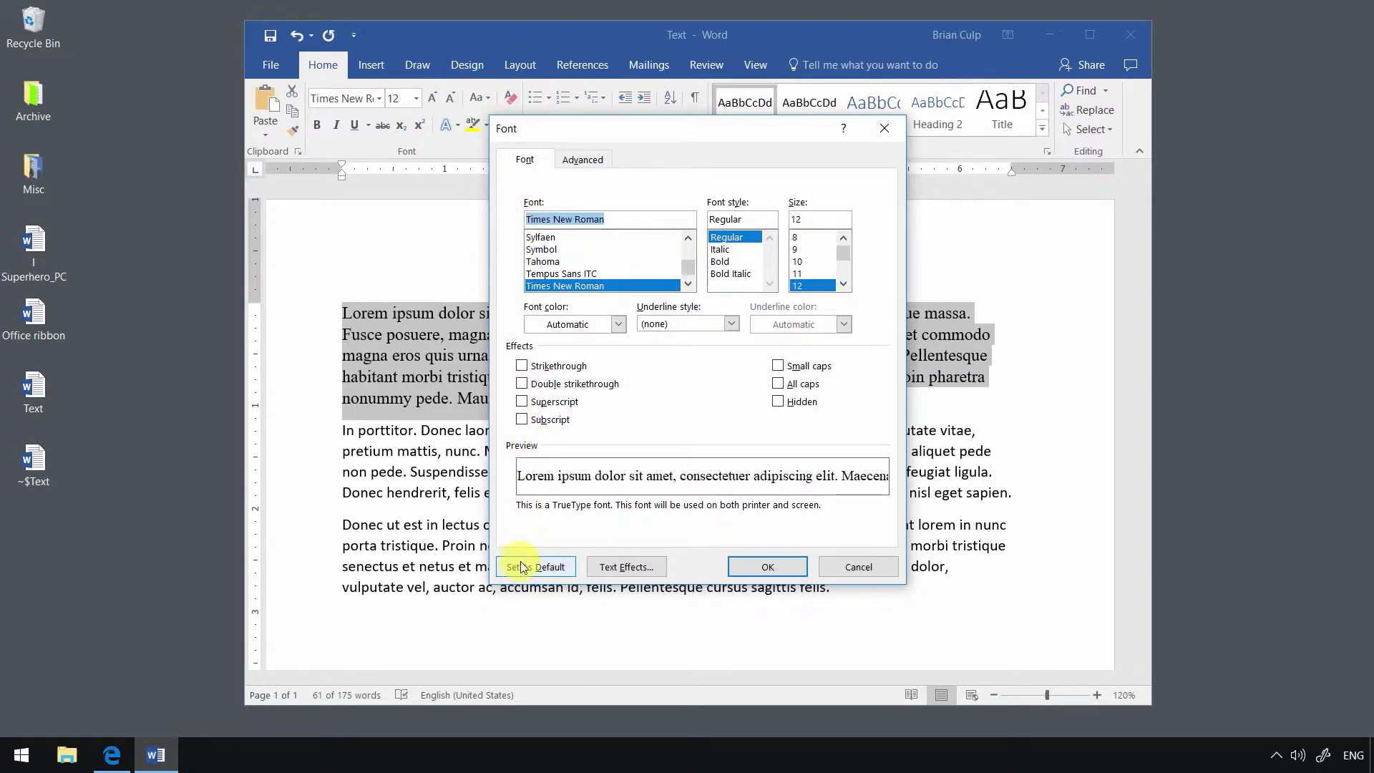
# Step: Set Times New Roman 12 pt as default for all Normal-template documents
pyautogui.click(535, 566)
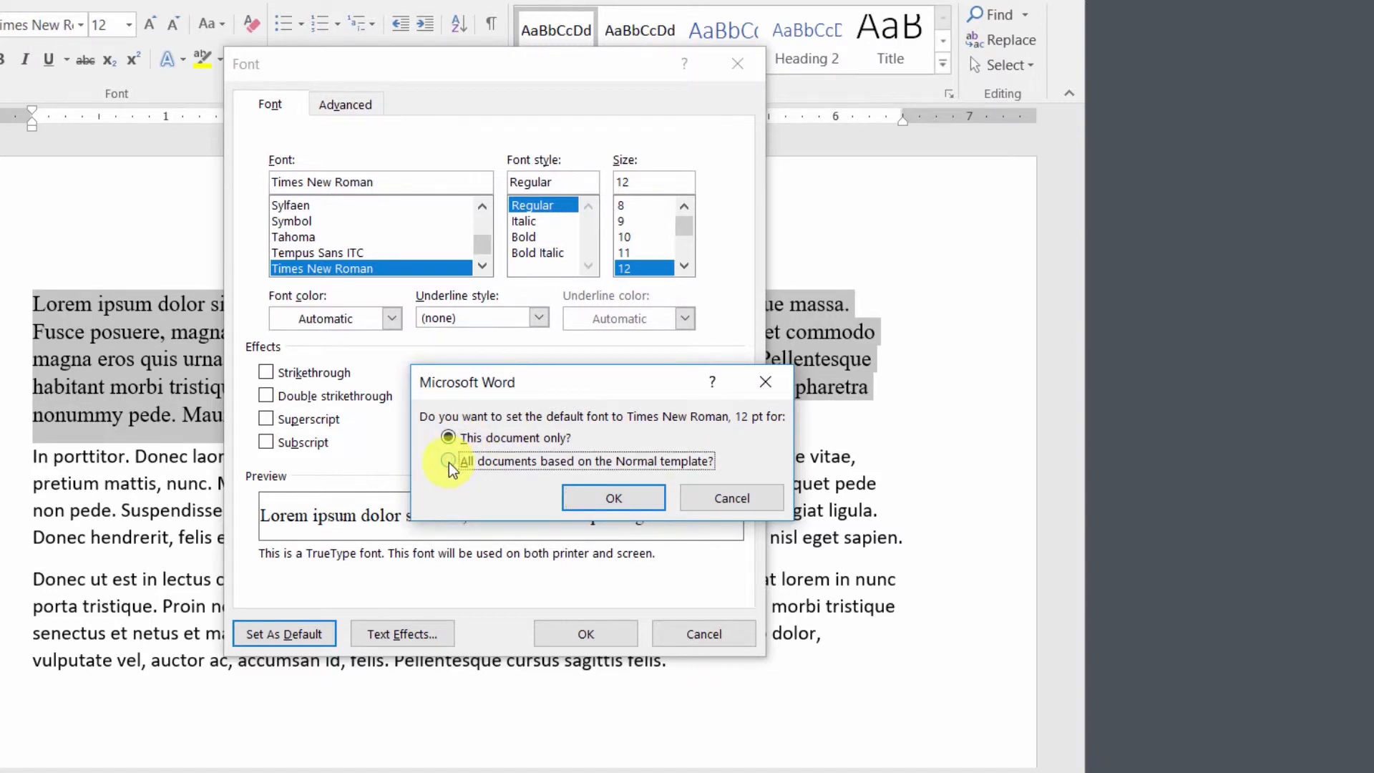
pyautogui.click(448, 461)
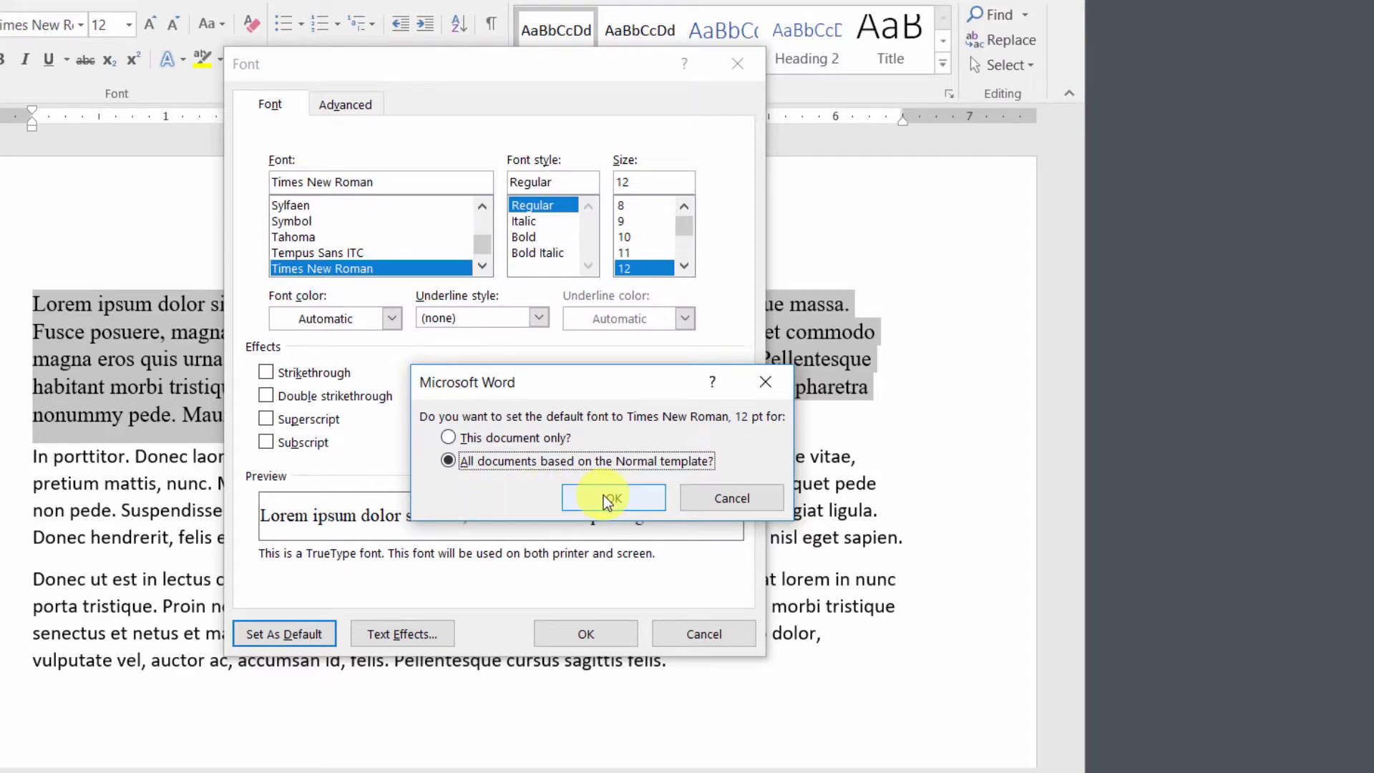
pyautogui.click(613, 498)
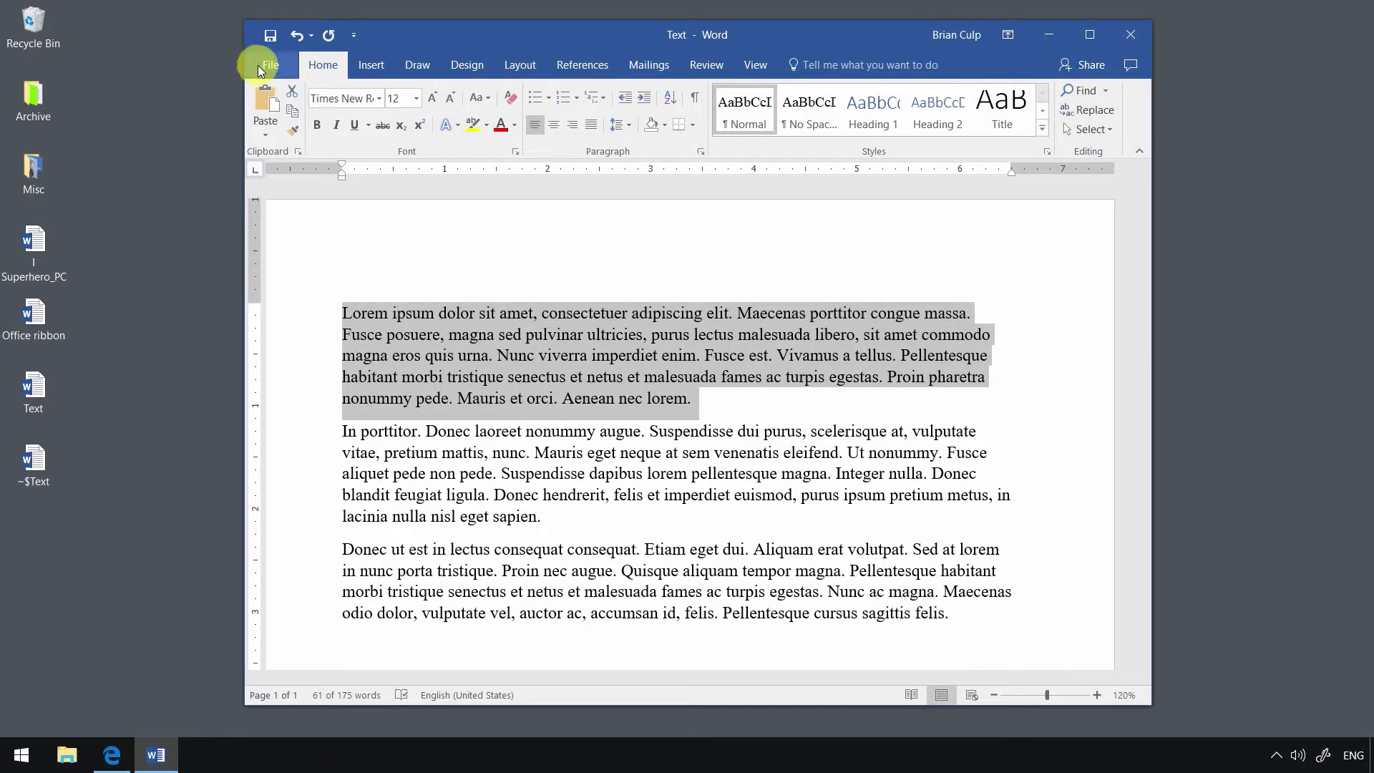
# Step: Create a new blank document from the File menu
pyautogui.click(268, 64)
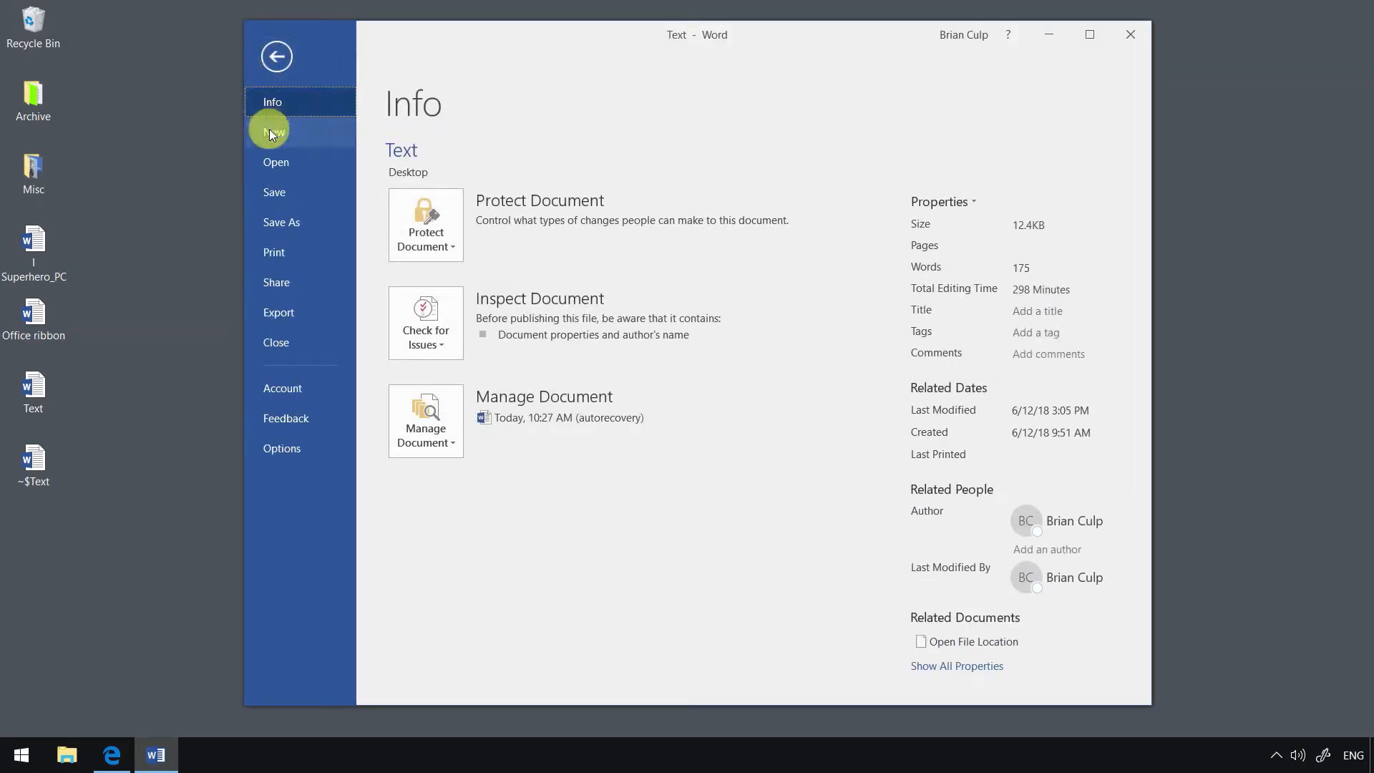
pyautogui.click(273, 132)
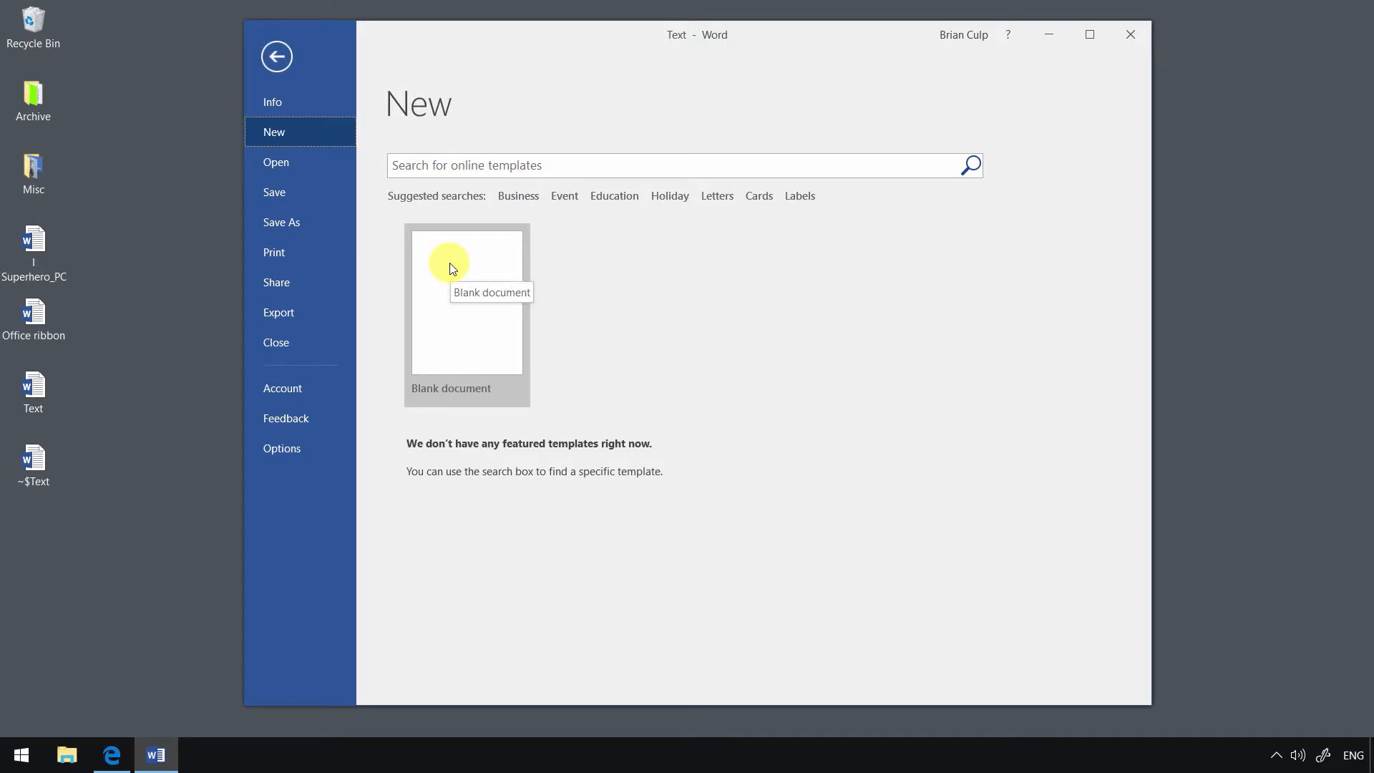
pyautogui.click(466, 300)
pyautogui.write('=')
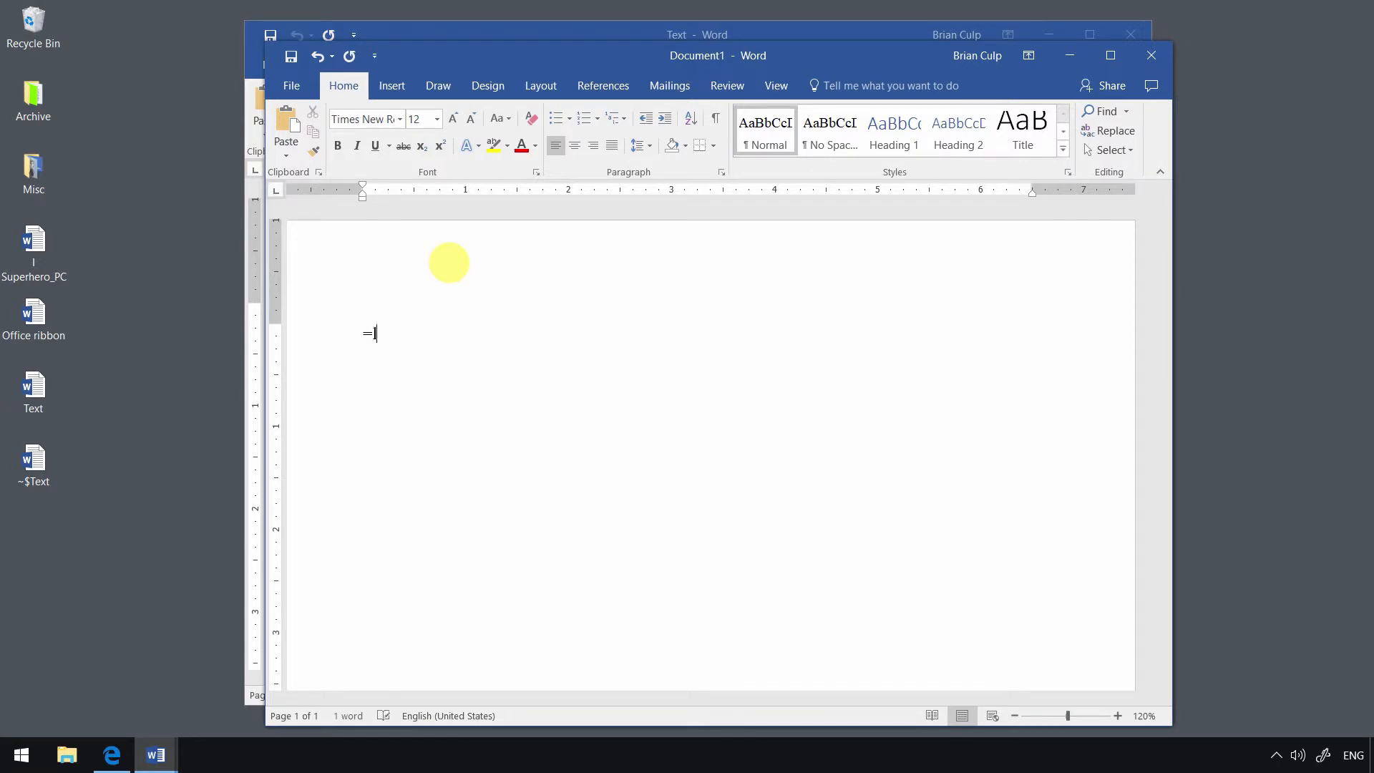
# Step: Generate five lorem ipsum paragraphs with =lorem() in the new document
pyautogui.write('lorem')
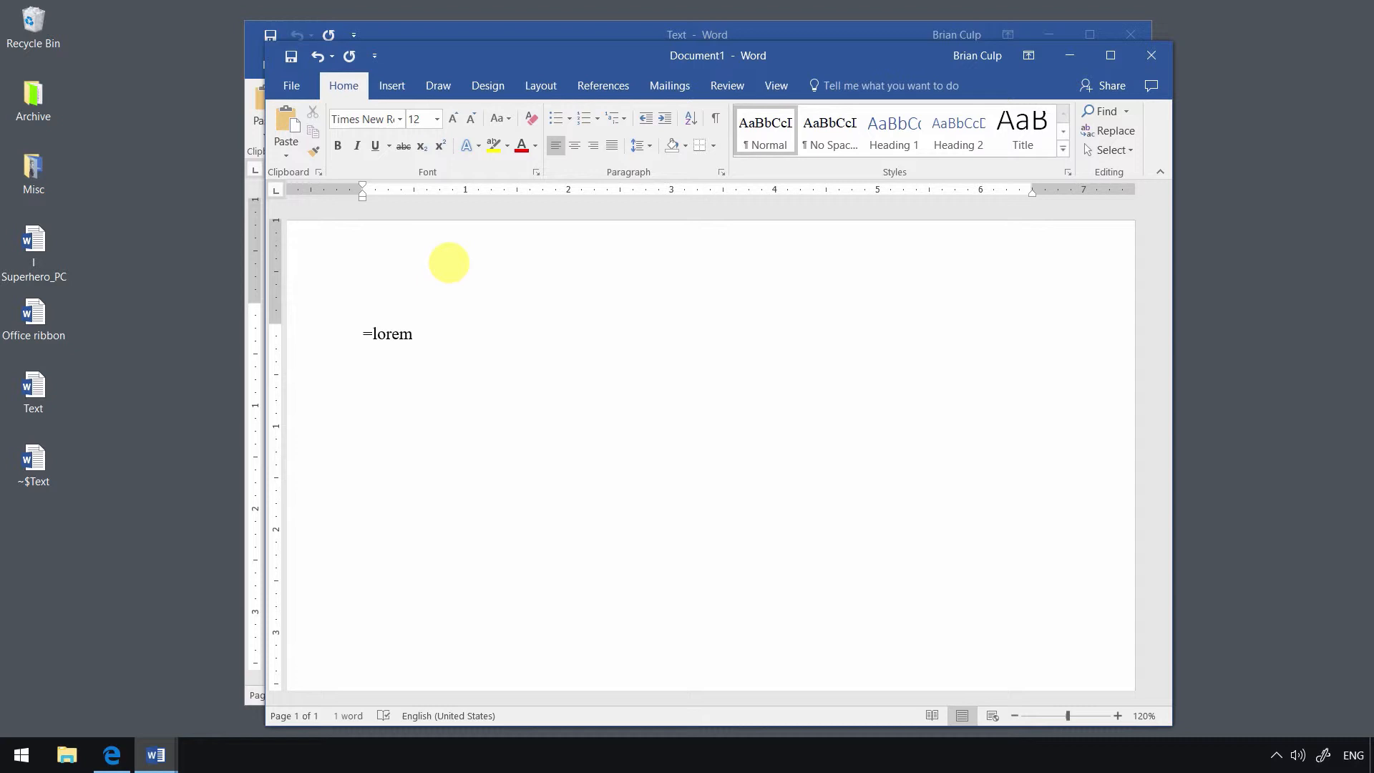
pyautogui.moveTo(409, 245)
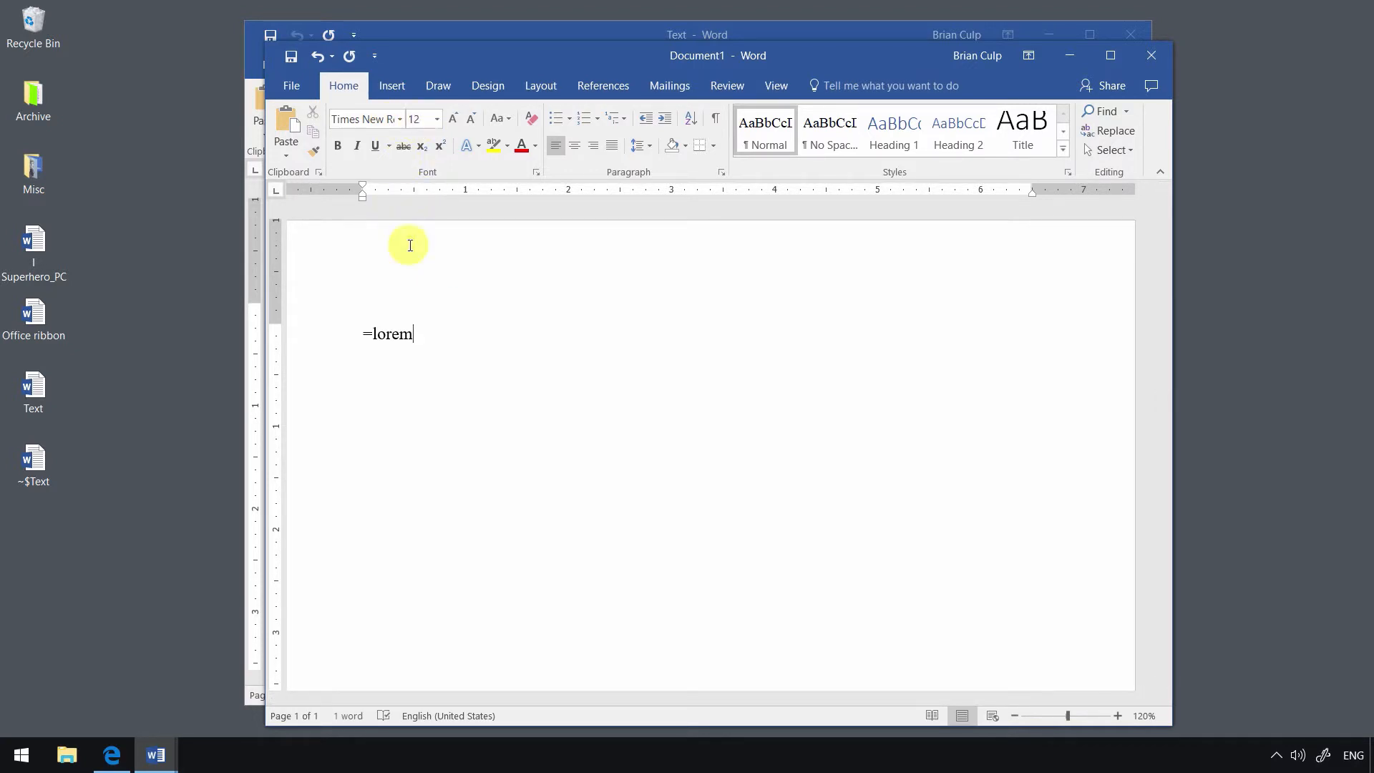
pyautogui.write('(')
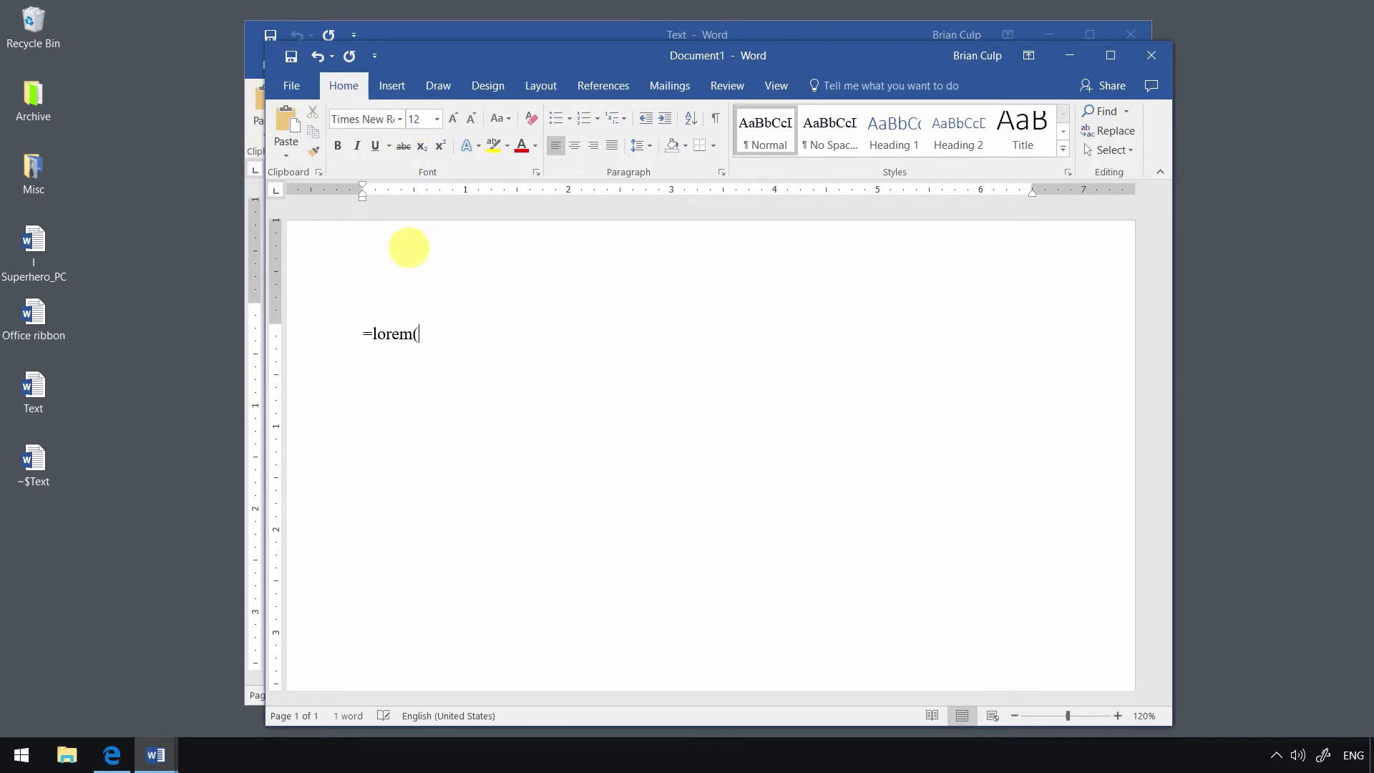
pyautogui.write(')')
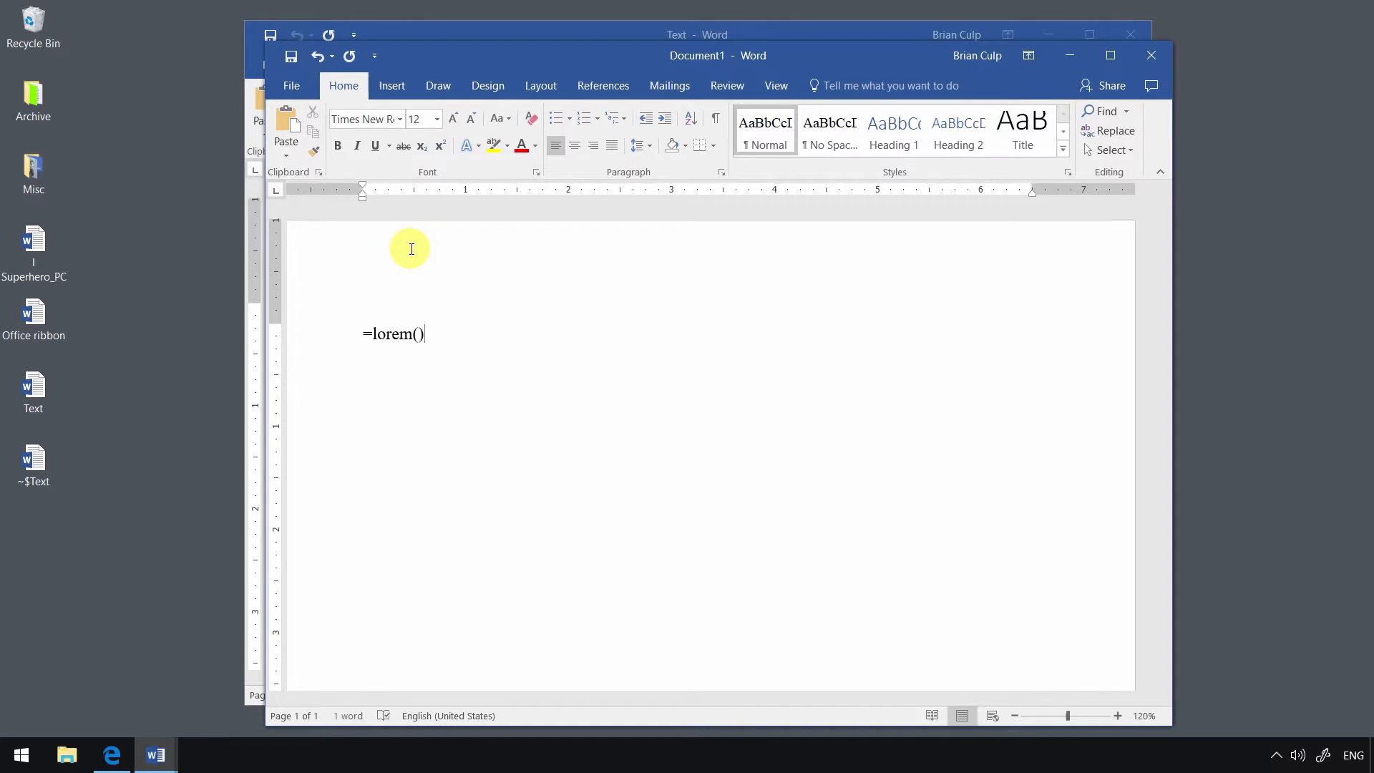
pyautogui.press('enter')
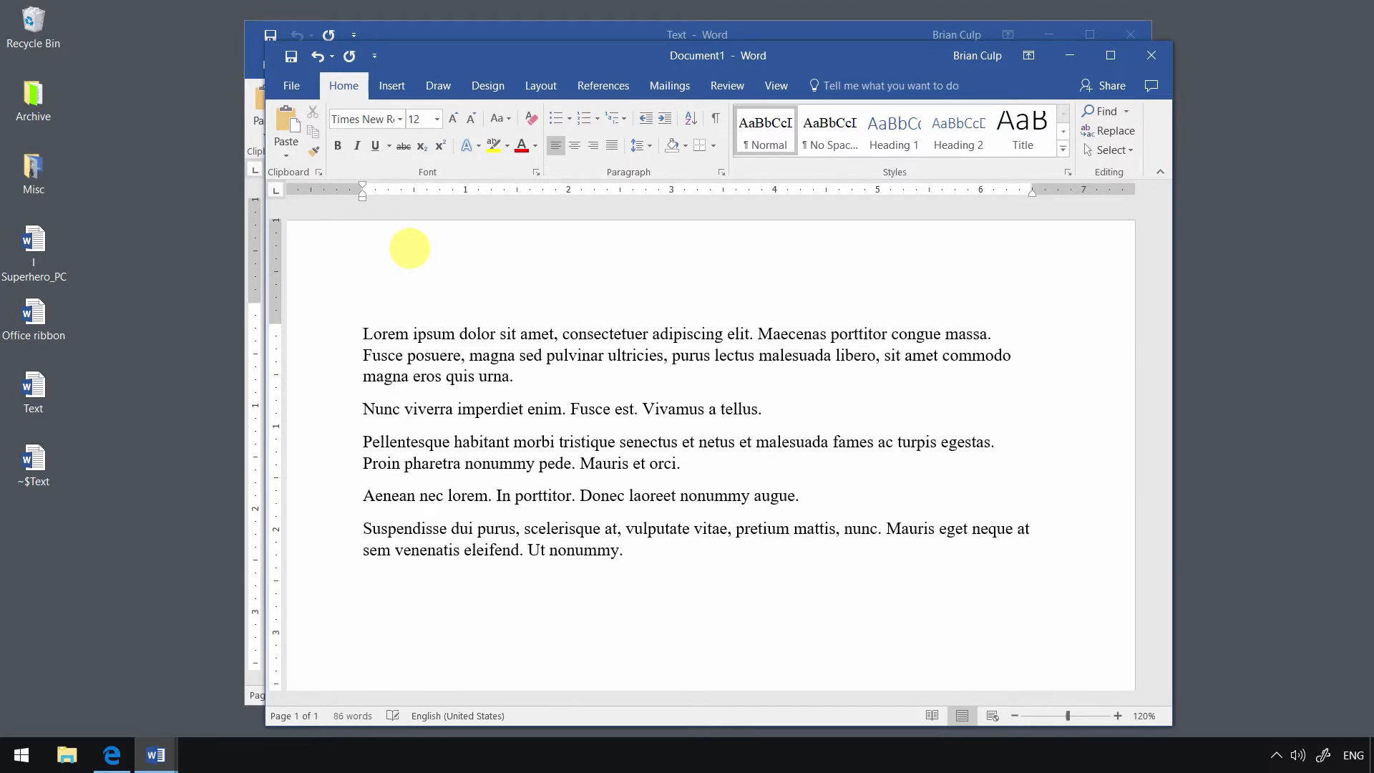